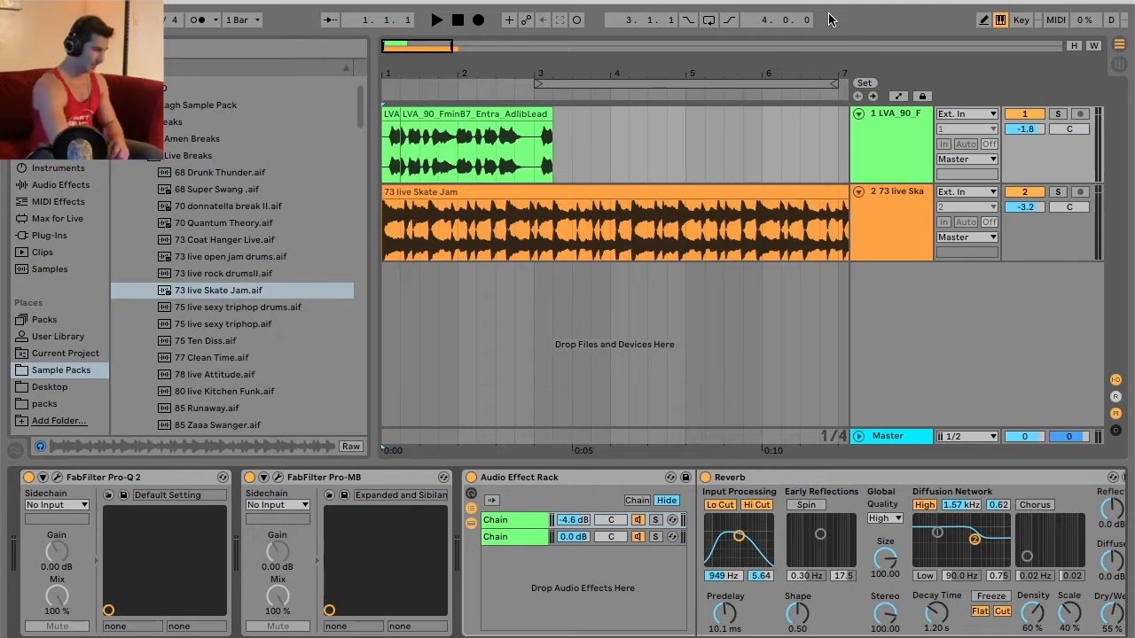
Step: Show the browser's Plug-Ins list and scroll down to iZotope Vinyl
{"action": "left_click", "coordinate": [49, 235]}
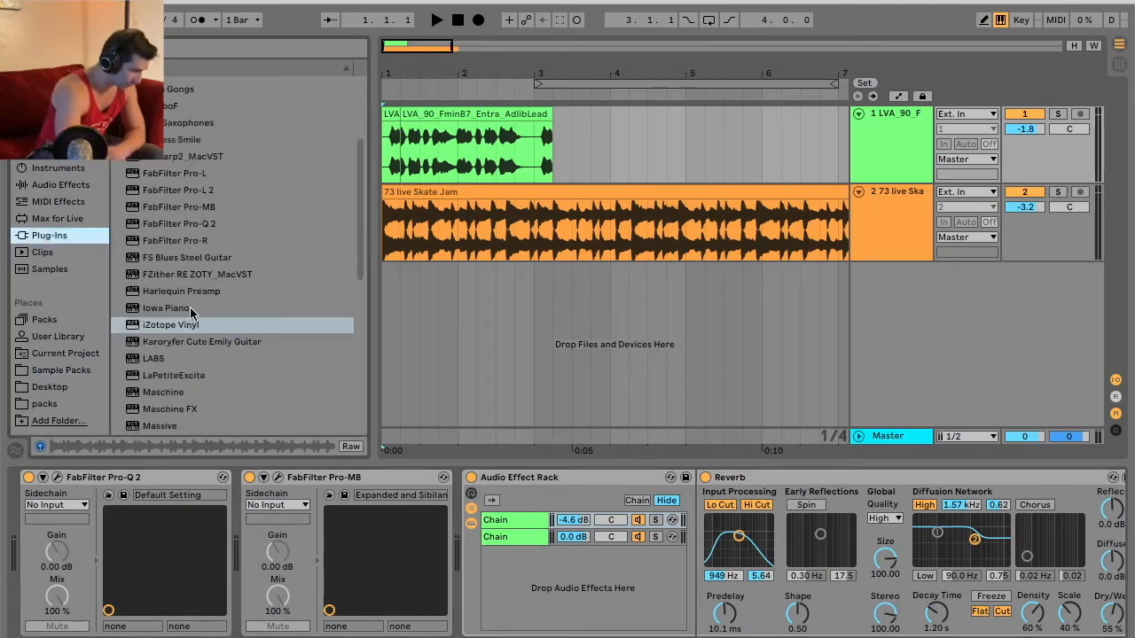
{"action": "scroll", "scroll_direction": "down", "scroll_amount": 3}
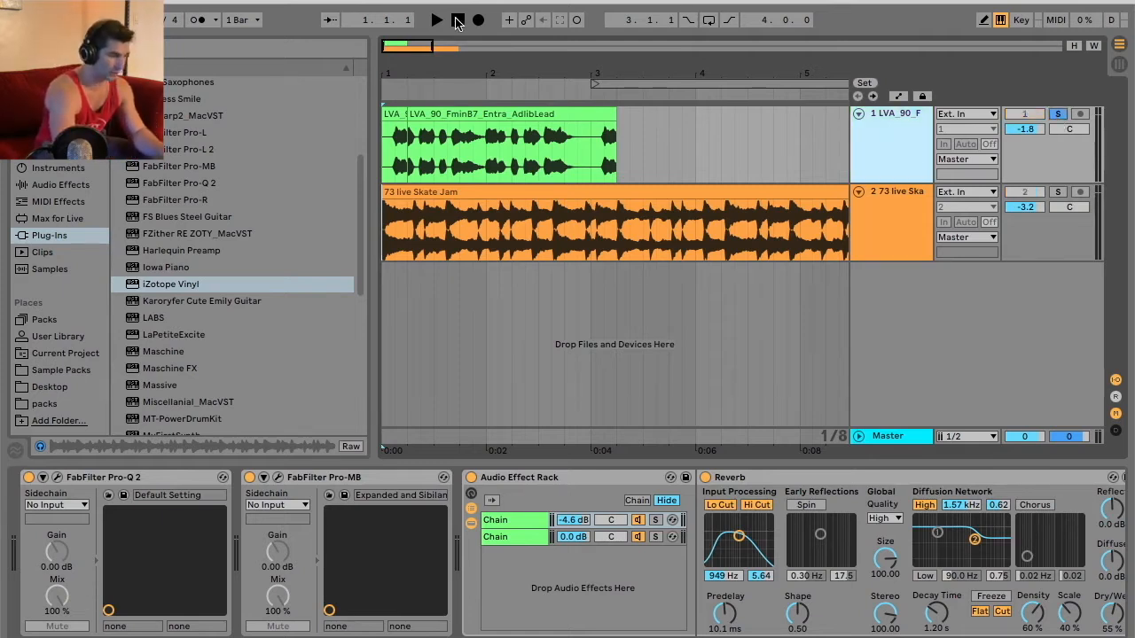
Step: Play and stop the soloed vocal, then solo the 73 live Skate Jam track instead
{"action": "left_click", "coordinate": [435, 20]}
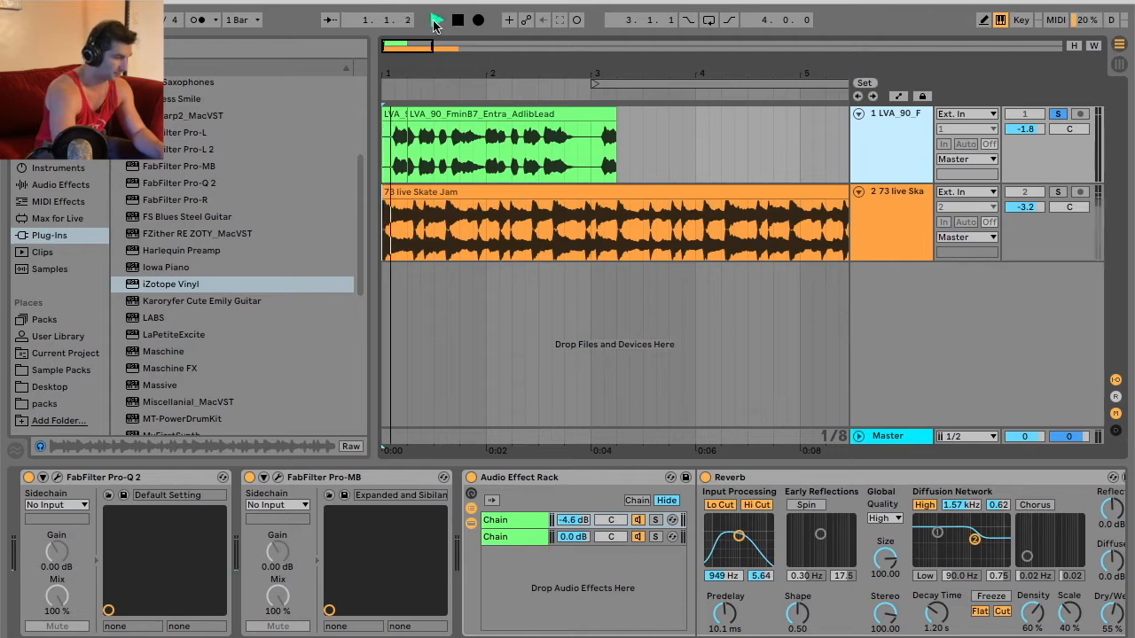
{"action": "left_click", "coordinate": [437, 20]}
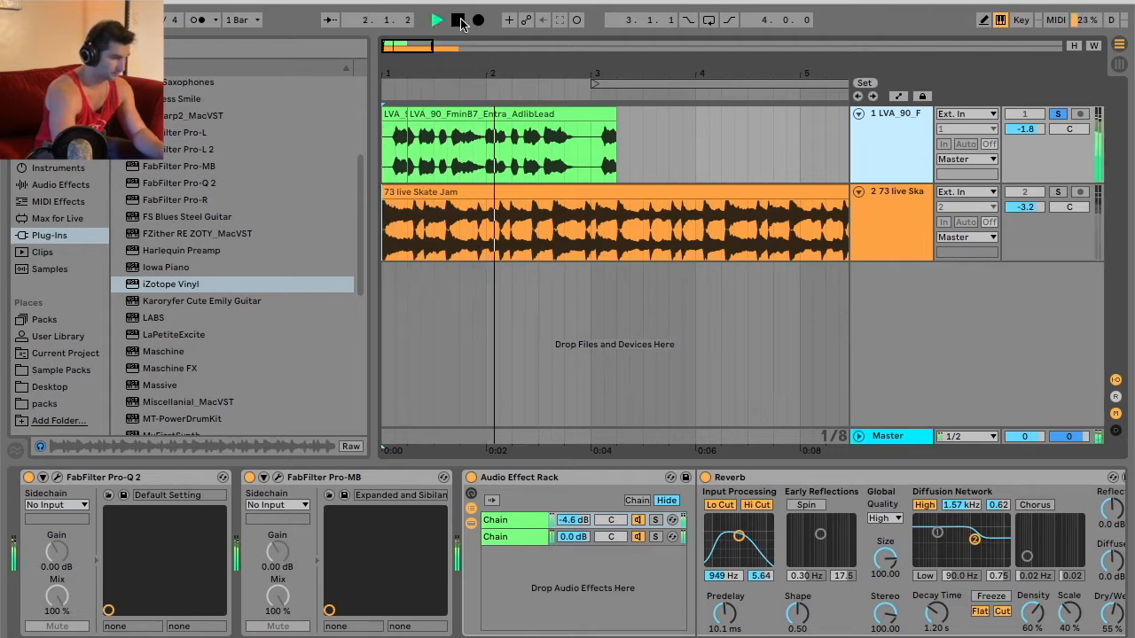
{"action": "left_click", "coordinate": [436, 19]}
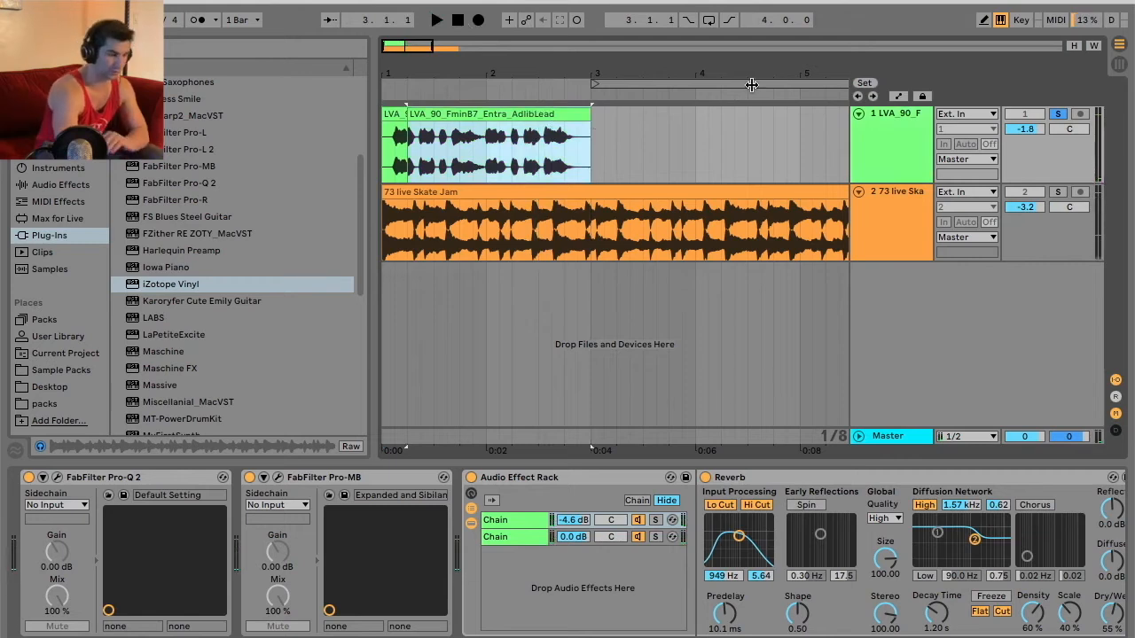
{"action": "left_click", "coordinate": [1057, 191]}
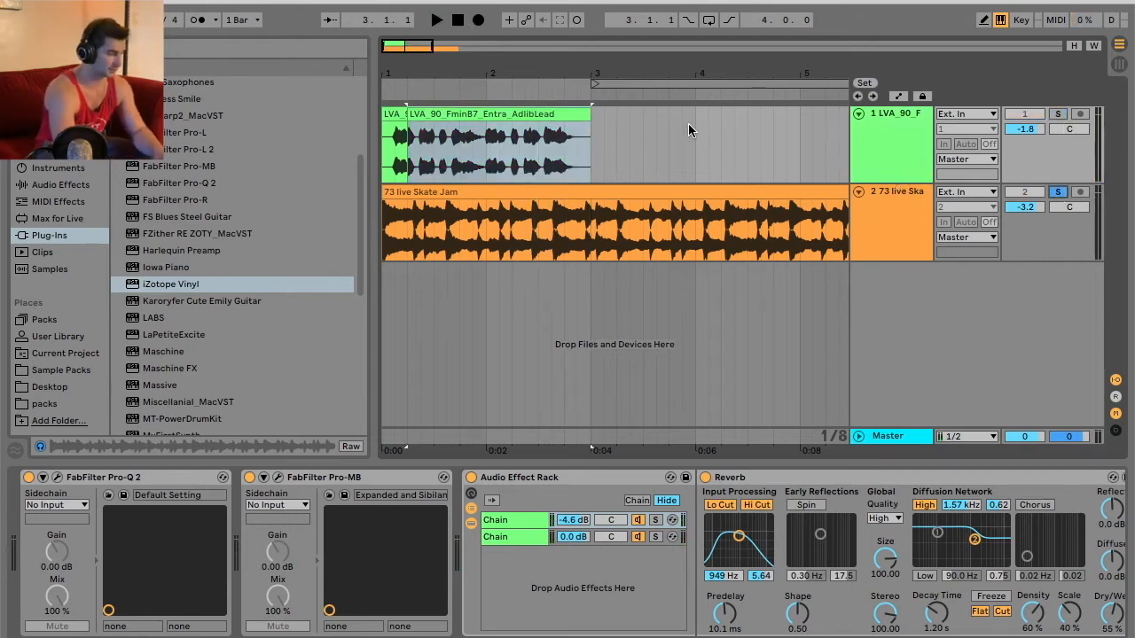
{"action": "left_click", "coordinate": [457, 20]}
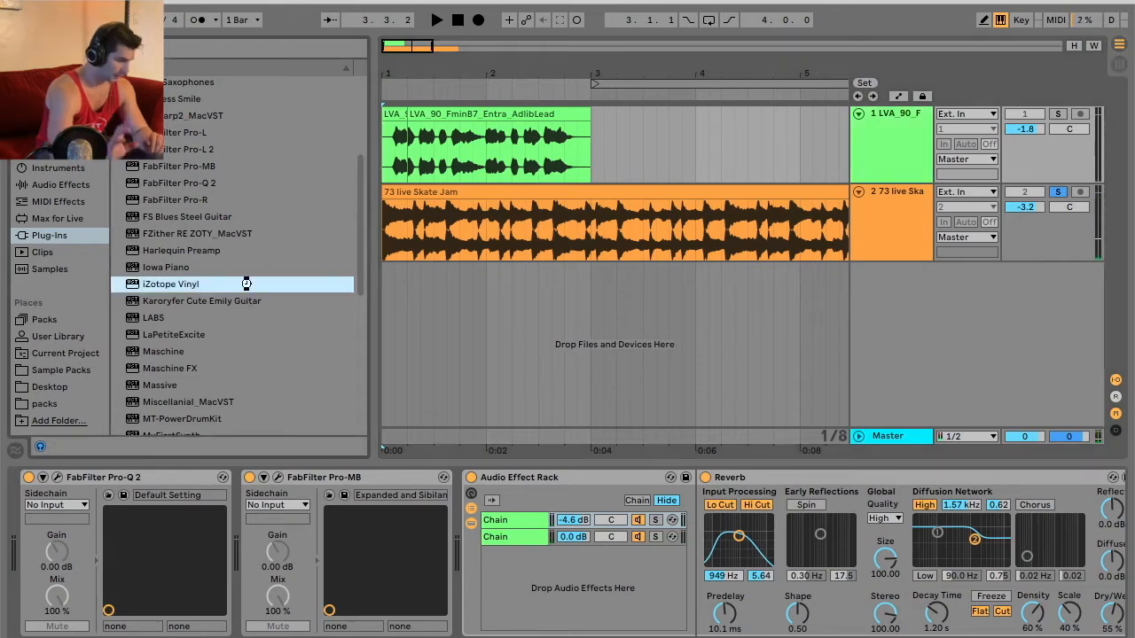
Step: Load iZotope Vinyl onto the vocal track and centre its plug-in window
{"action": "double_click", "coordinate": [170, 284]}
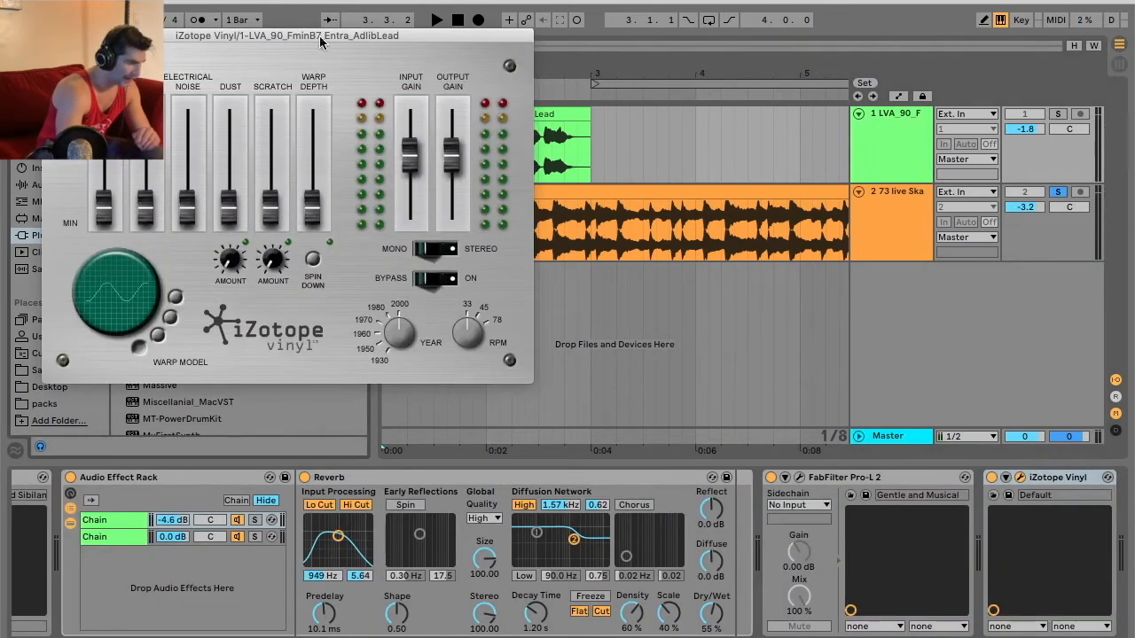
{"action": "left_click_drag", "start_coordinate": [319, 35], "coordinate": [532, 28]}
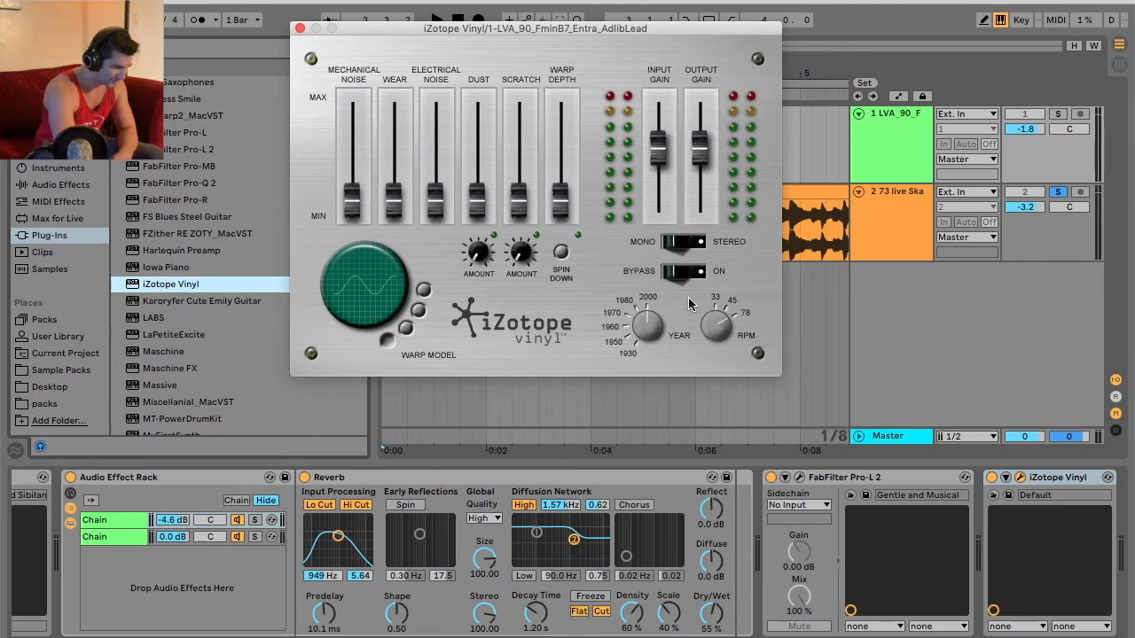
{"action": "mouse_move", "coordinate": [725, 326]}
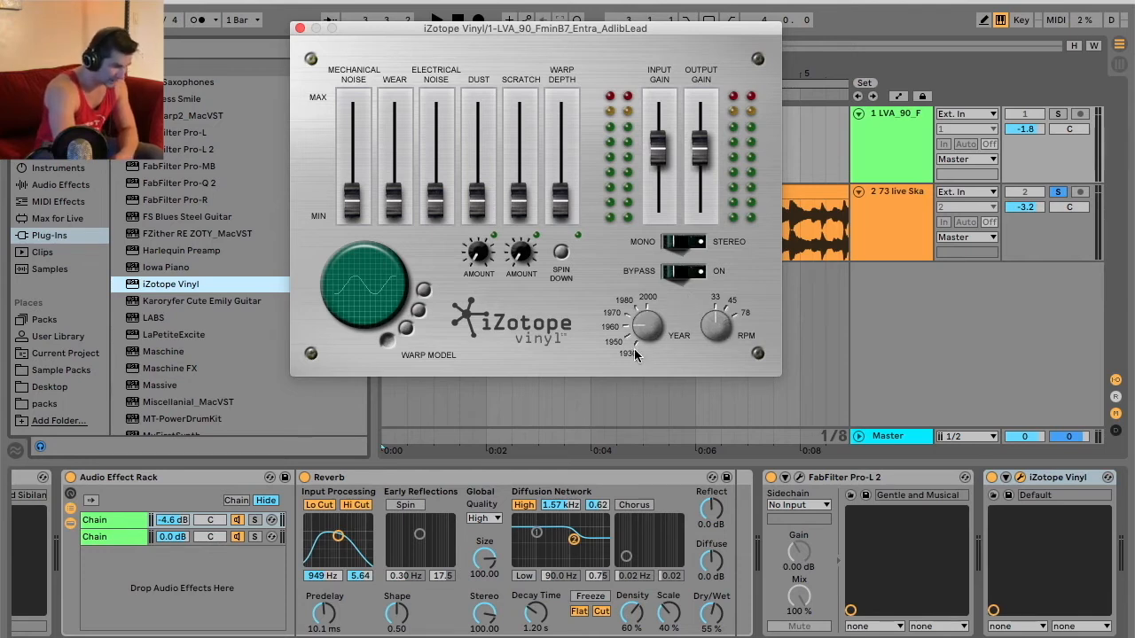
{"action": "left_click", "coordinate": [683, 241]}
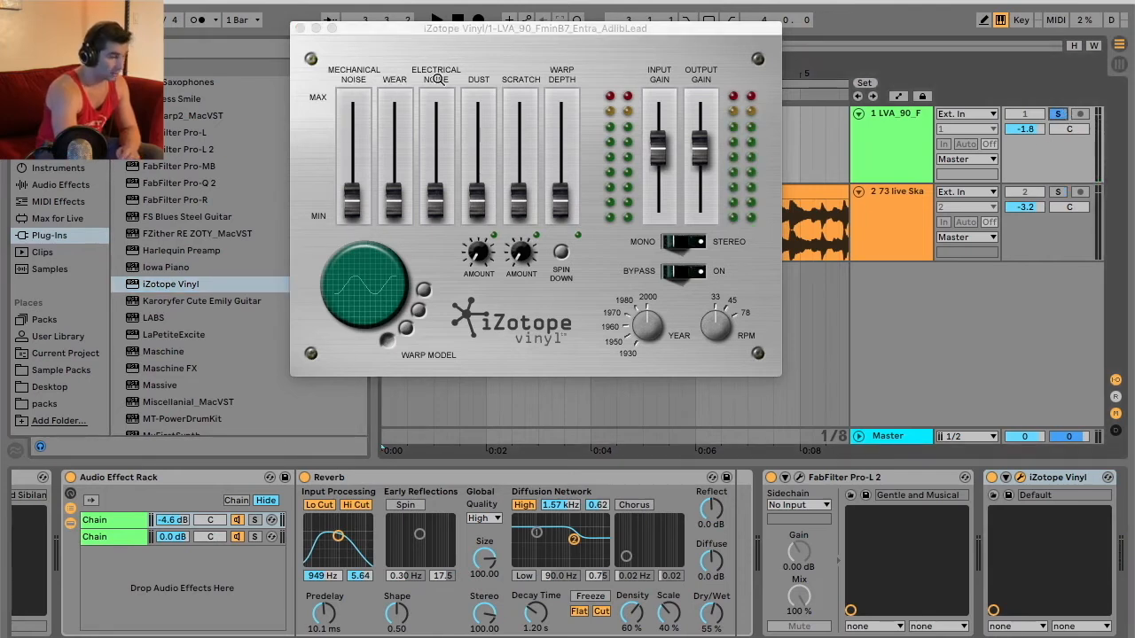
{"action": "mouse_move", "coordinate": [540, 173]}
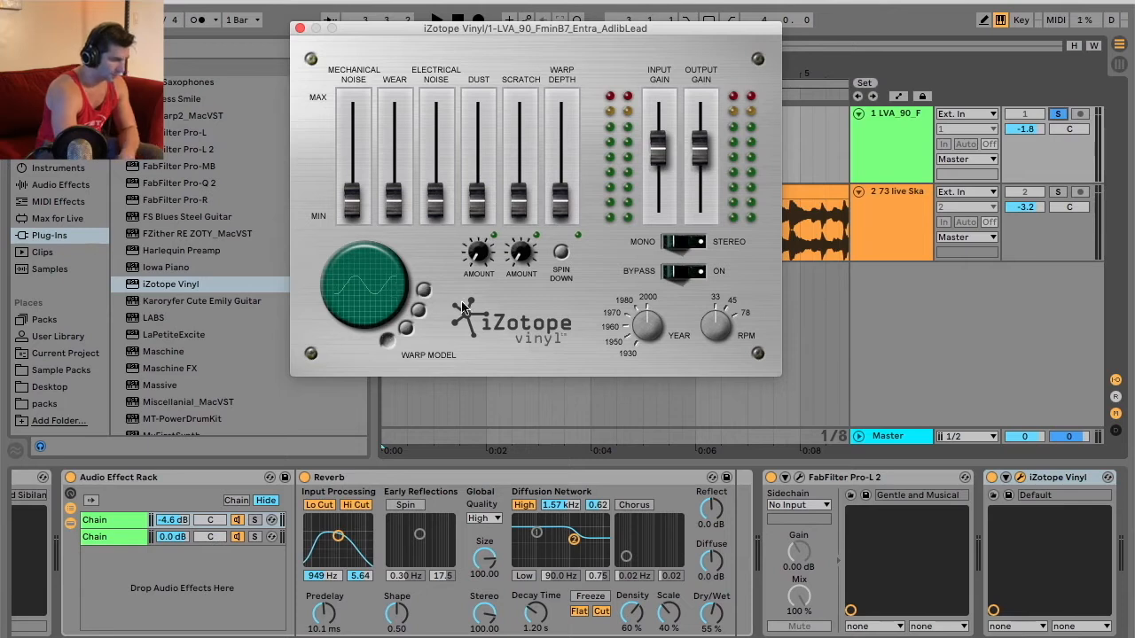
{"action": "mouse_move", "coordinate": [391, 257]}
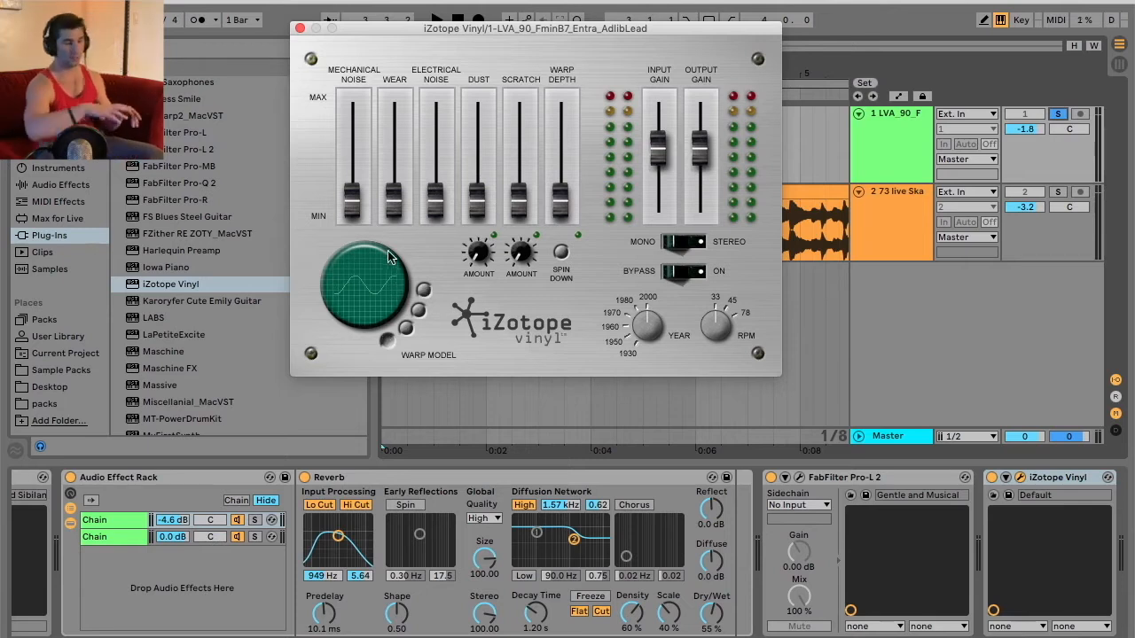
{"action": "mouse_move", "coordinate": [364, 152]}
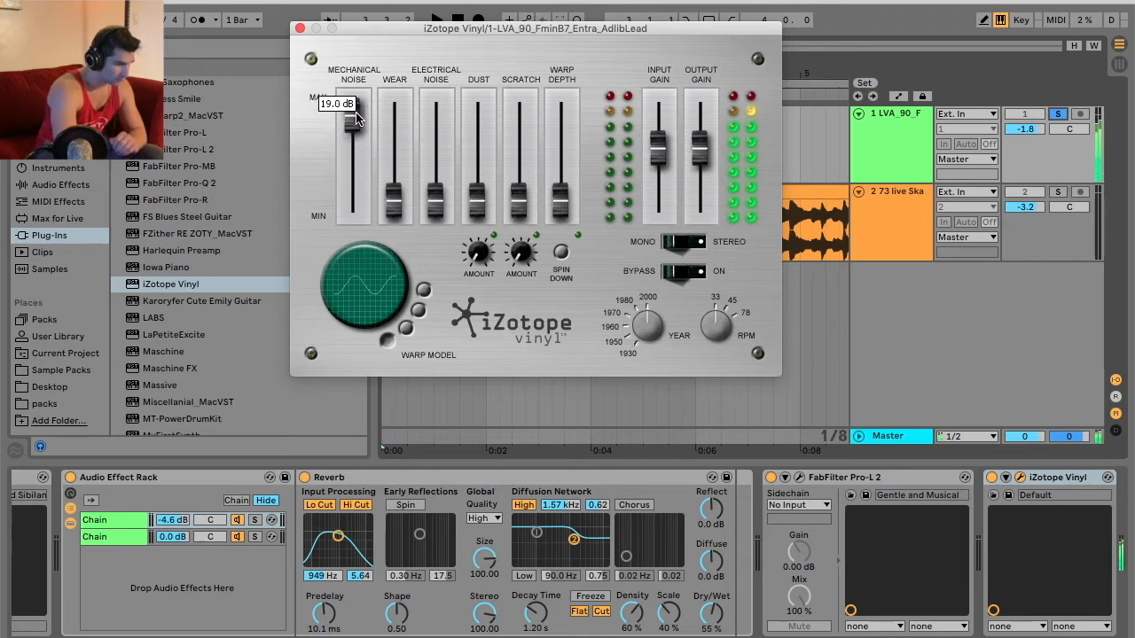
Step: Test the Mechanical Noise, Electrical Noise and Dust faders, leaving Mechanical Noise near maximum
{"action": "left_click_drag", "start_coordinate": [353, 120], "coordinate": [353, 129]}
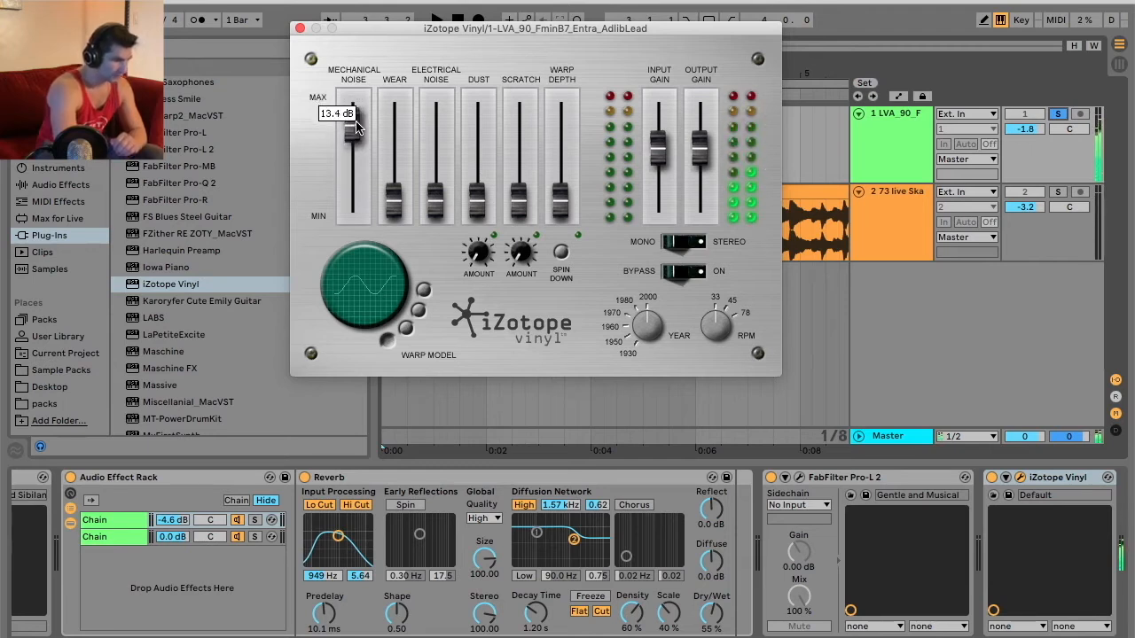
{"action": "left_click_drag", "start_coordinate": [353, 129], "coordinate": [353, 213]}
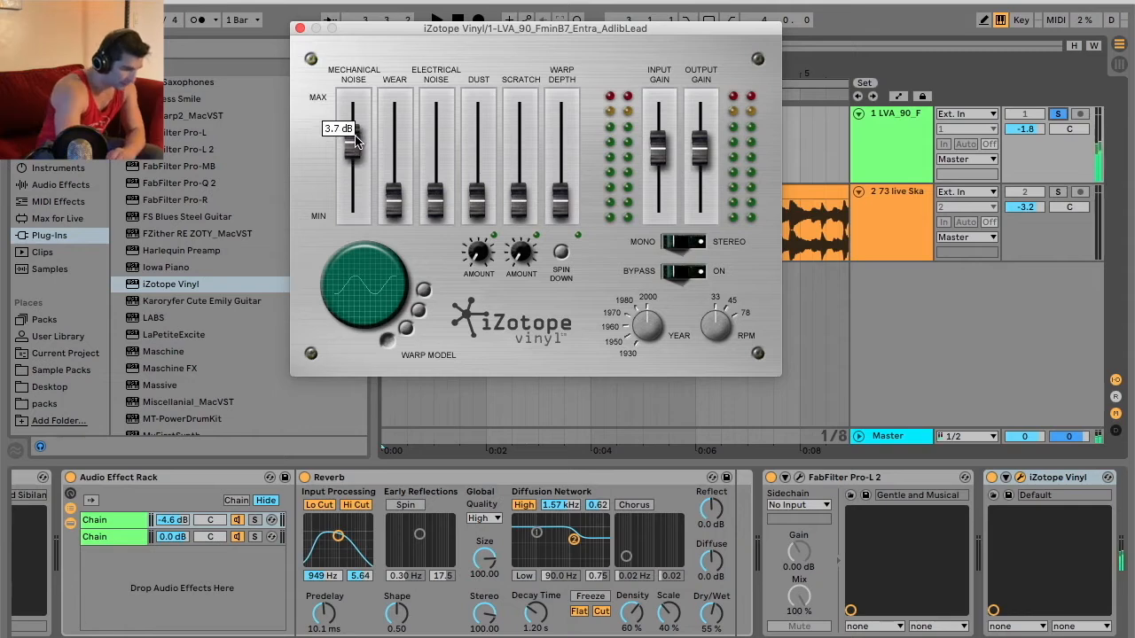
{"action": "left_click_drag", "start_coordinate": [353, 141], "coordinate": [353, 105]}
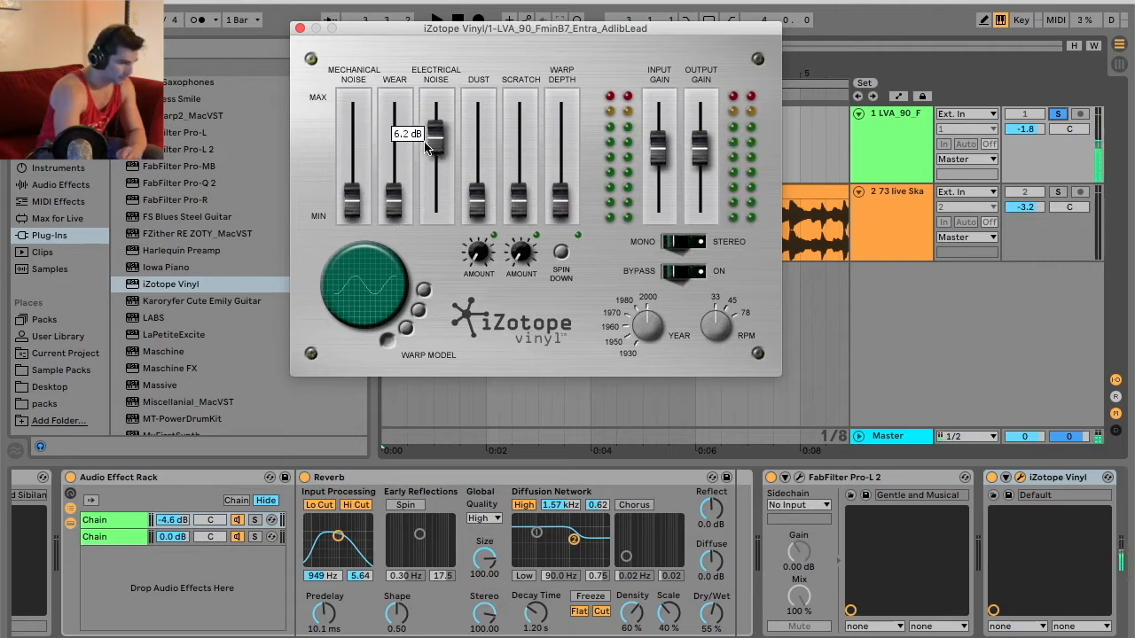
{"action": "left_click_drag", "start_coordinate": [436, 142], "coordinate": [435, 167]}
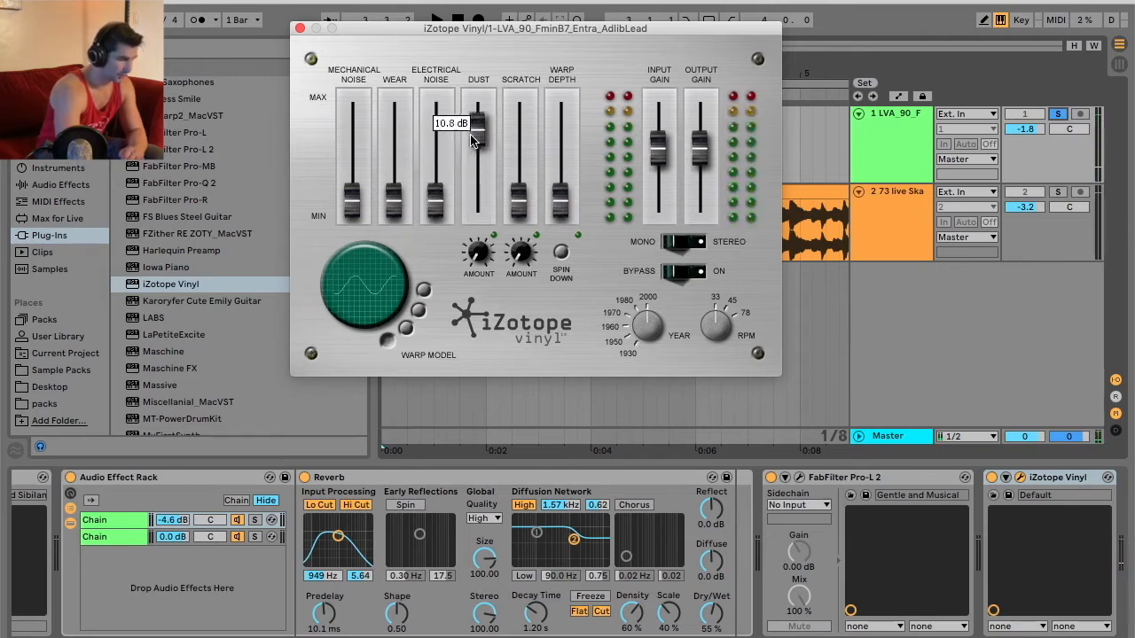
{"action": "left_click_drag", "start_coordinate": [478, 124], "coordinate": [520, 115]}
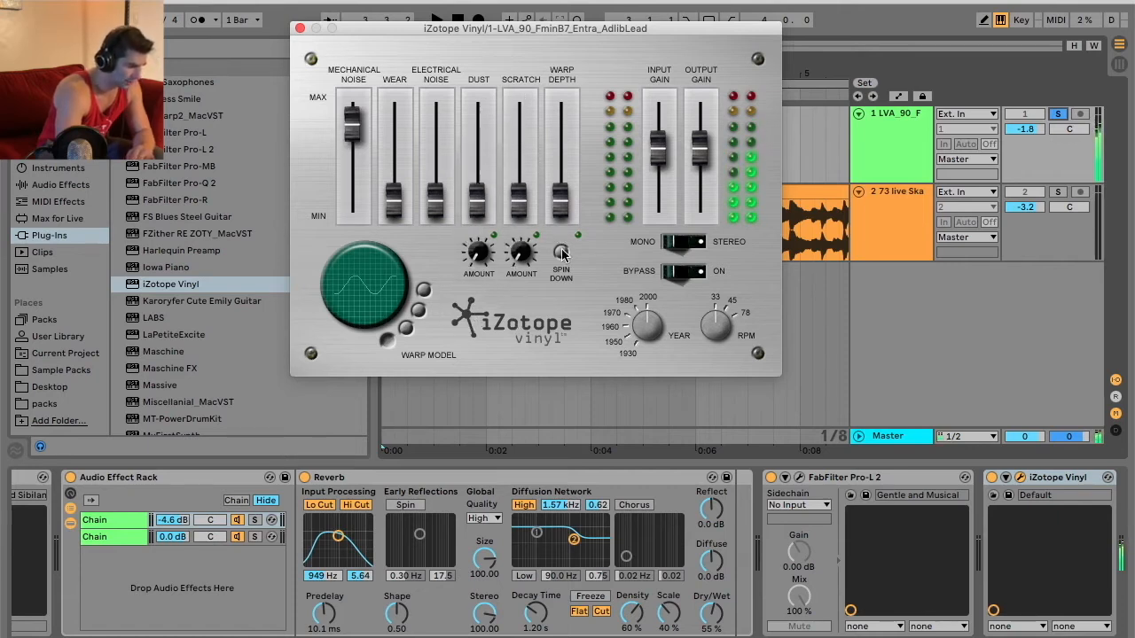
{"action": "left_click_drag", "start_coordinate": [353, 160], "coordinate": [353, 124]}
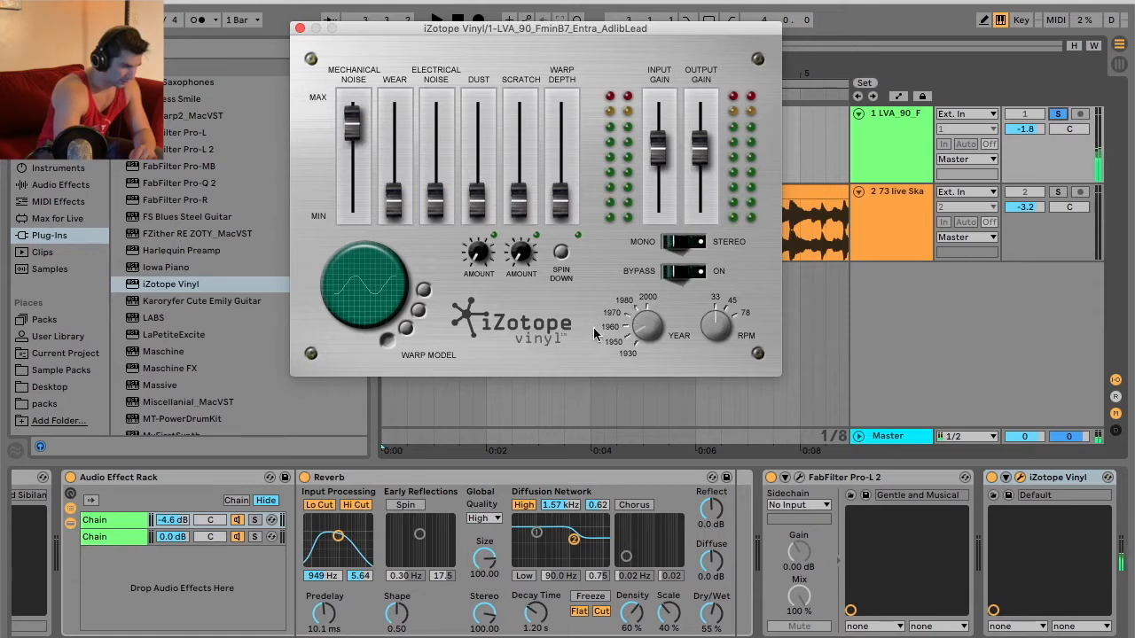
{"action": "mouse_move", "coordinate": [714, 344]}
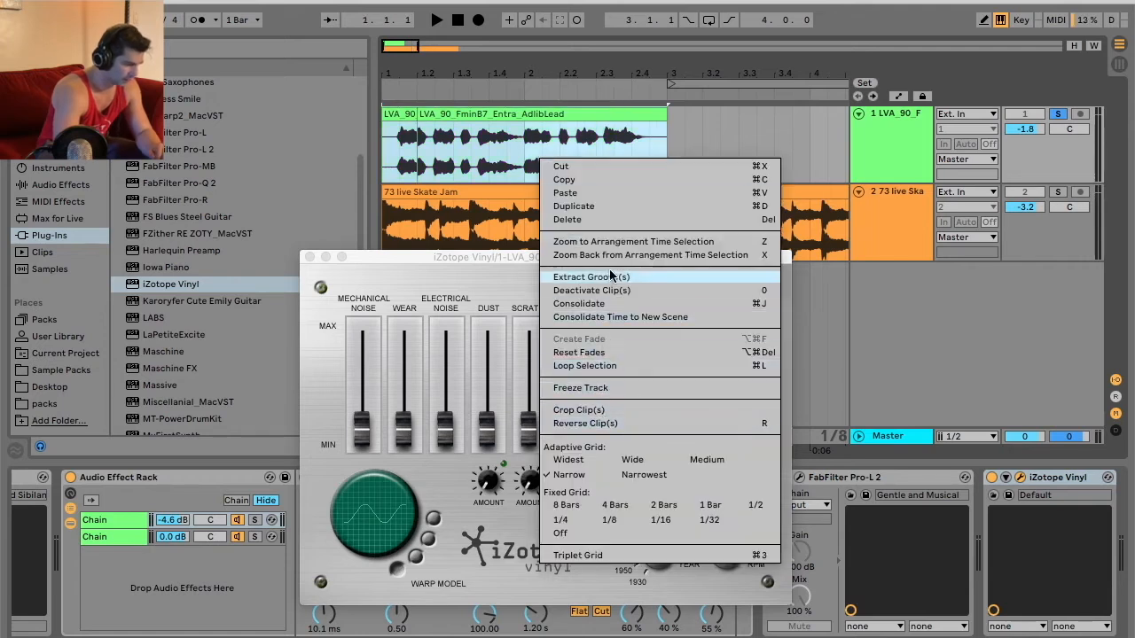
{"action": "mouse_move", "coordinate": [612, 408]}
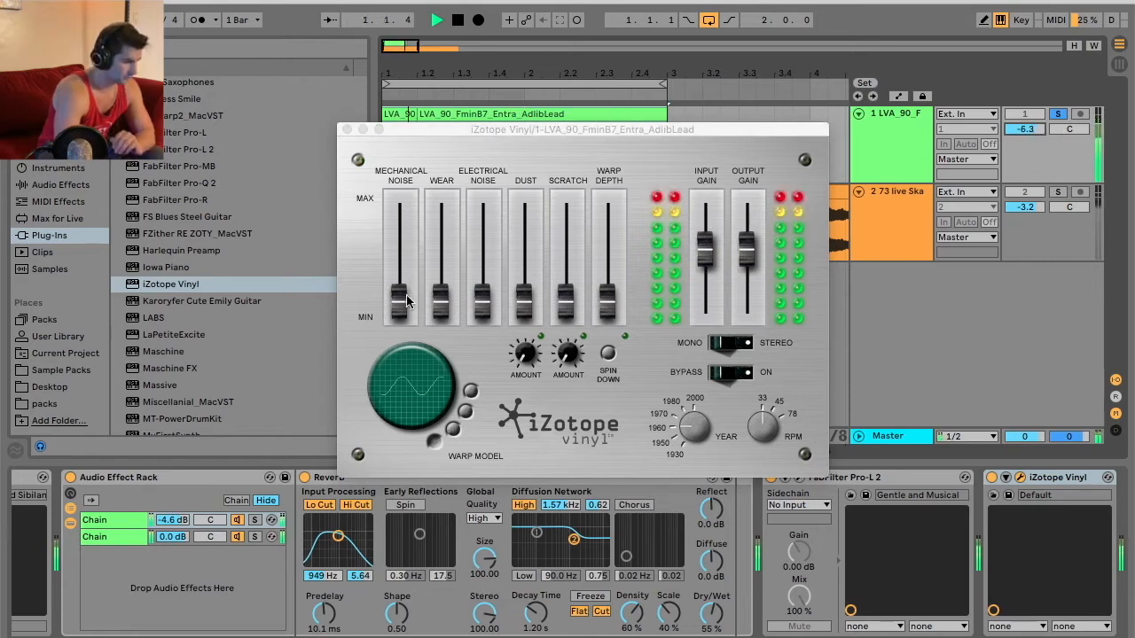
{"action": "left_click_drag", "start_coordinate": [401, 302], "coordinate": [401, 218]}
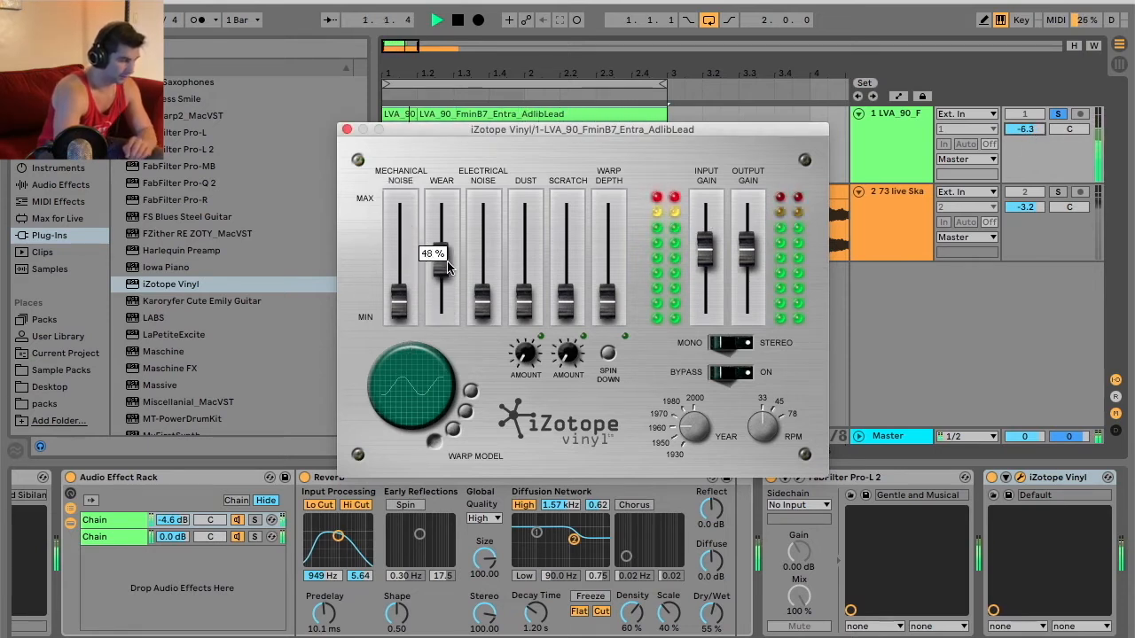
{"action": "left_click_drag", "start_coordinate": [441, 266], "coordinate": [441, 249]}
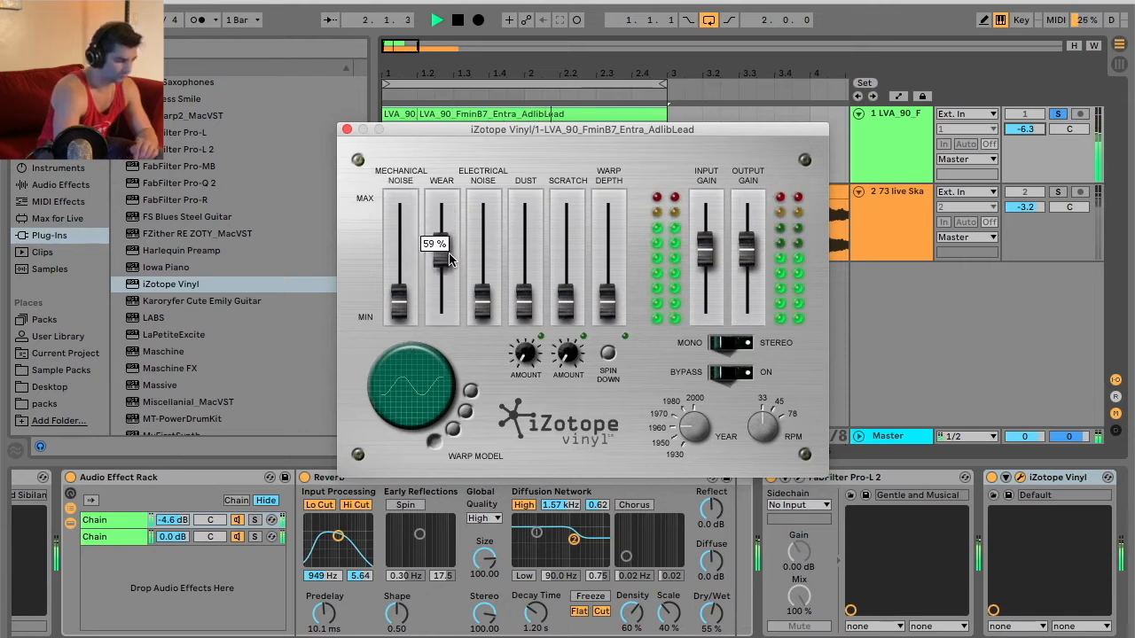
{"action": "left_click_drag", "start_coordinate": [441, 258], "coordinate": [442, 230]}
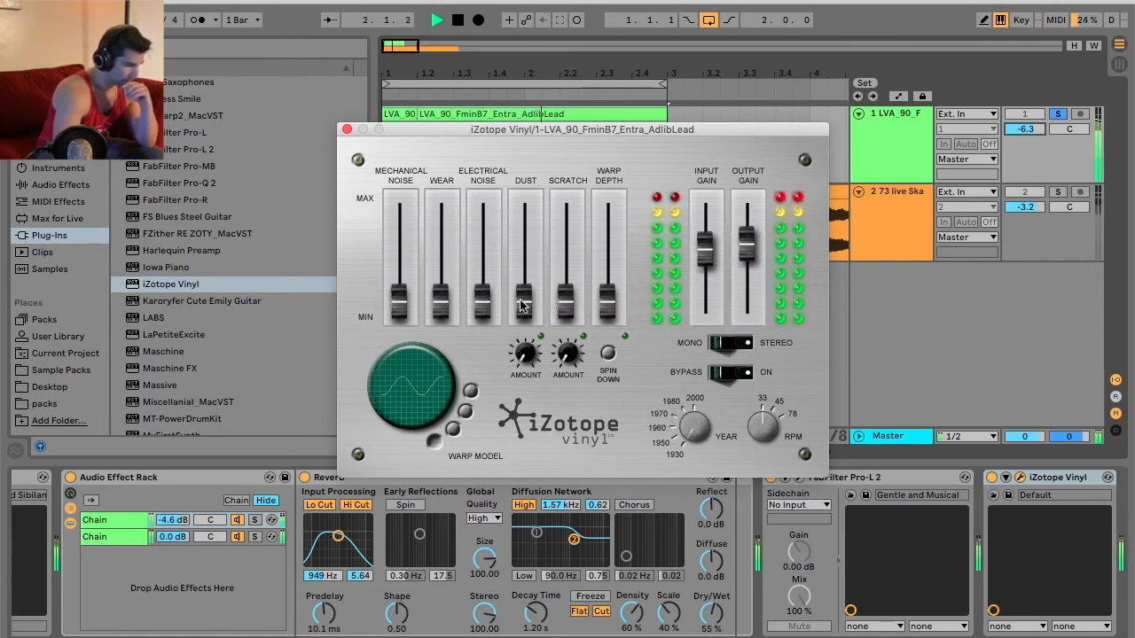
{"action": "left_click_drag", "start_coordinate": [483, 310], "coordinate": [482, 244]}
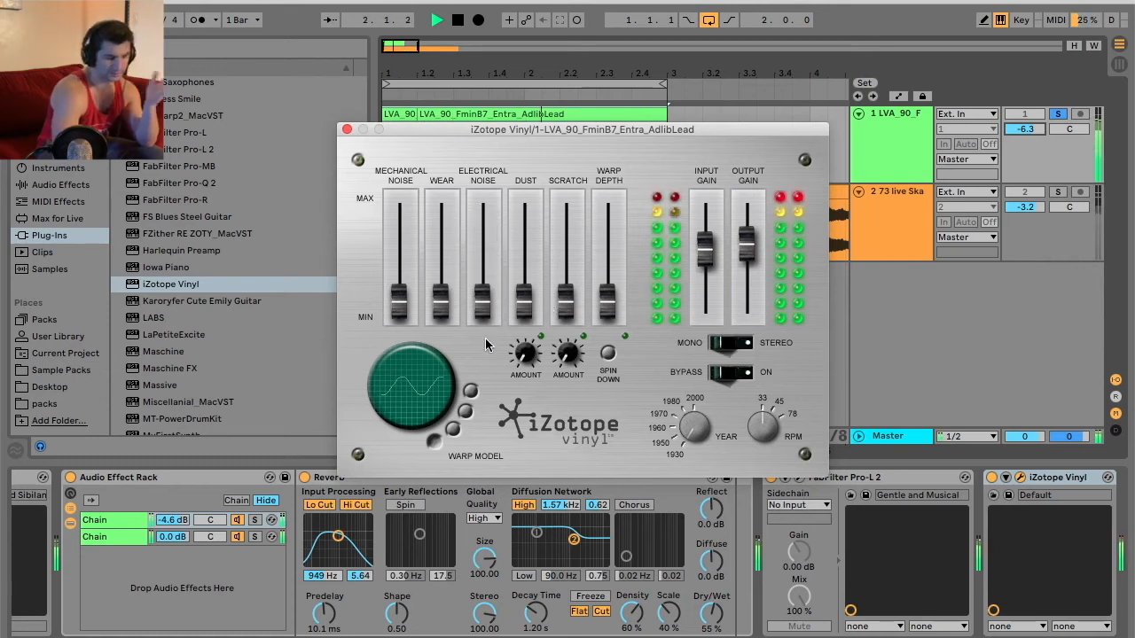
{"action": "left_click_drag", "start_coordinate": [525, 310], "coordinate": [525, 293]}
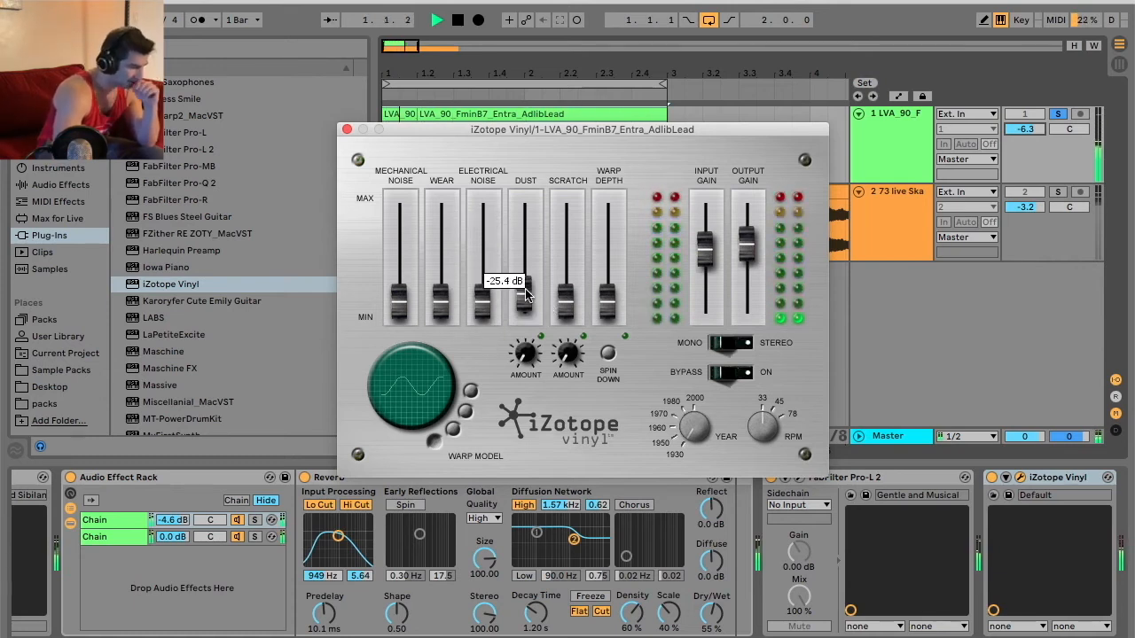
{"action": "left_click_drag", "start_coordinate": [525, 297], "coordinate": [525, 226]}
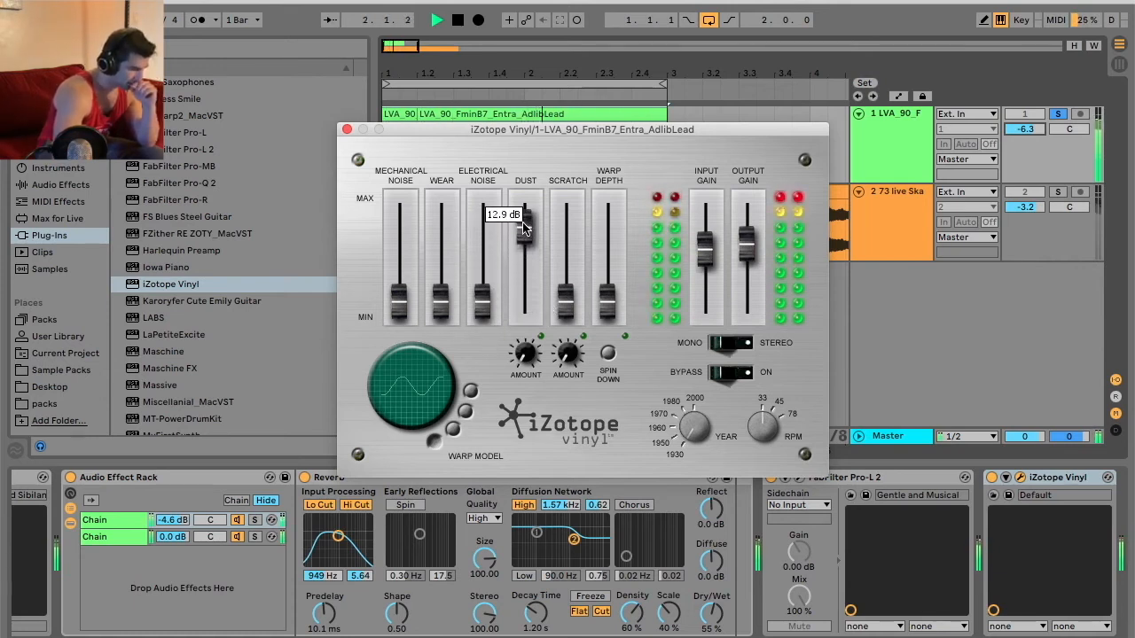
{"action": "left_click_drag", "start_coordinate": [525, 226], "coordinate": [525, 284]}
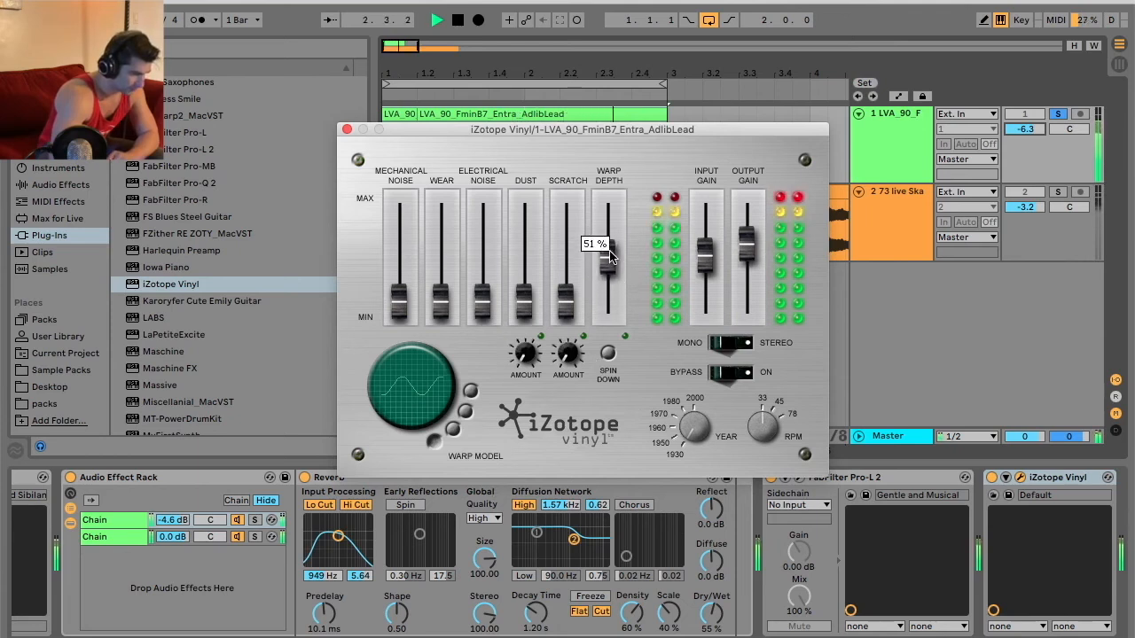
Step: Push the vocal's Vinyl Warp Depth fader all the way up to 100 %
{"action": "left_click_drag", "start_coordinate": [609, 257], "coordinate": [608, 204]}
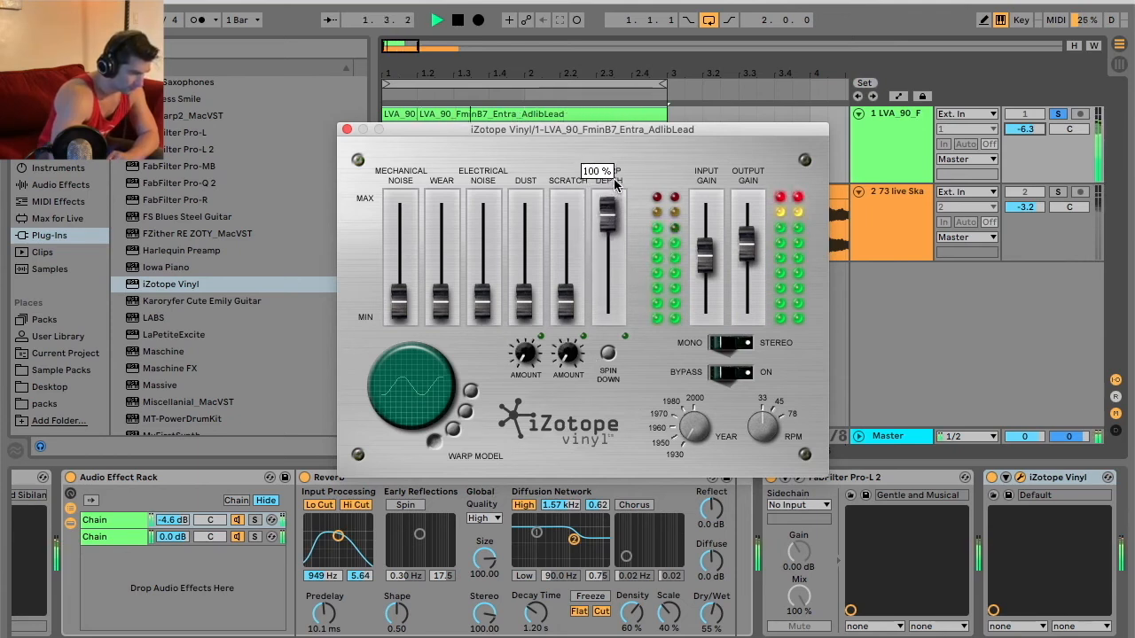
{"action": "left_click_drag", "start_coordinate": [608, 222], "coordinate": [608, 315]}
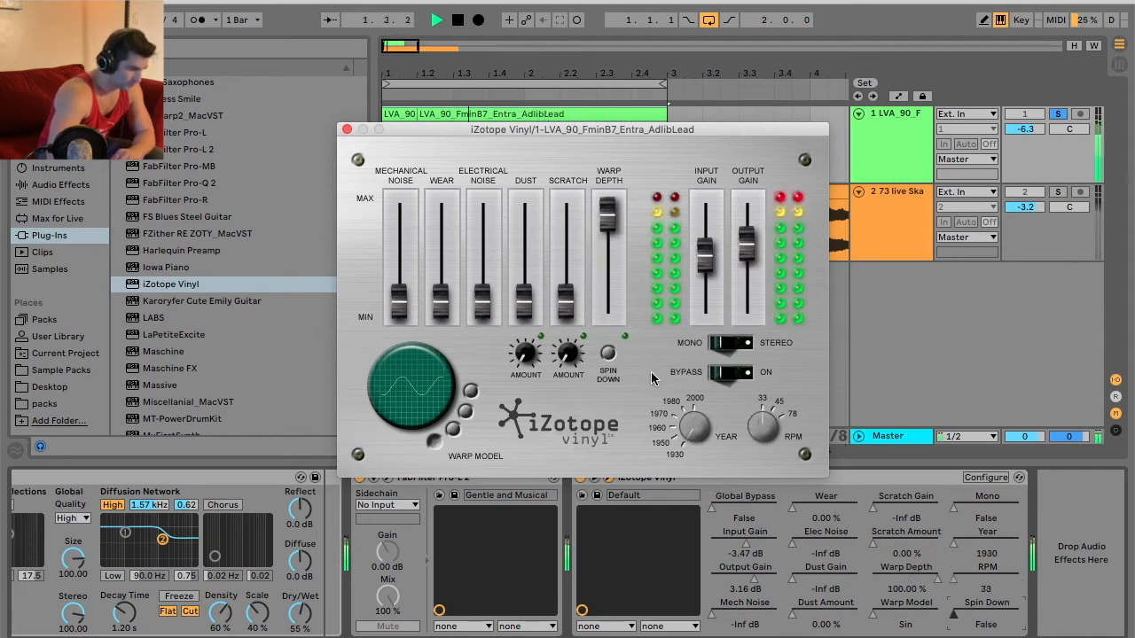
Step: Switch the vocal's Vinyl warp model to Peak and close the plug-in window
{"action": "left_click", "coordinate": [608, 359]}
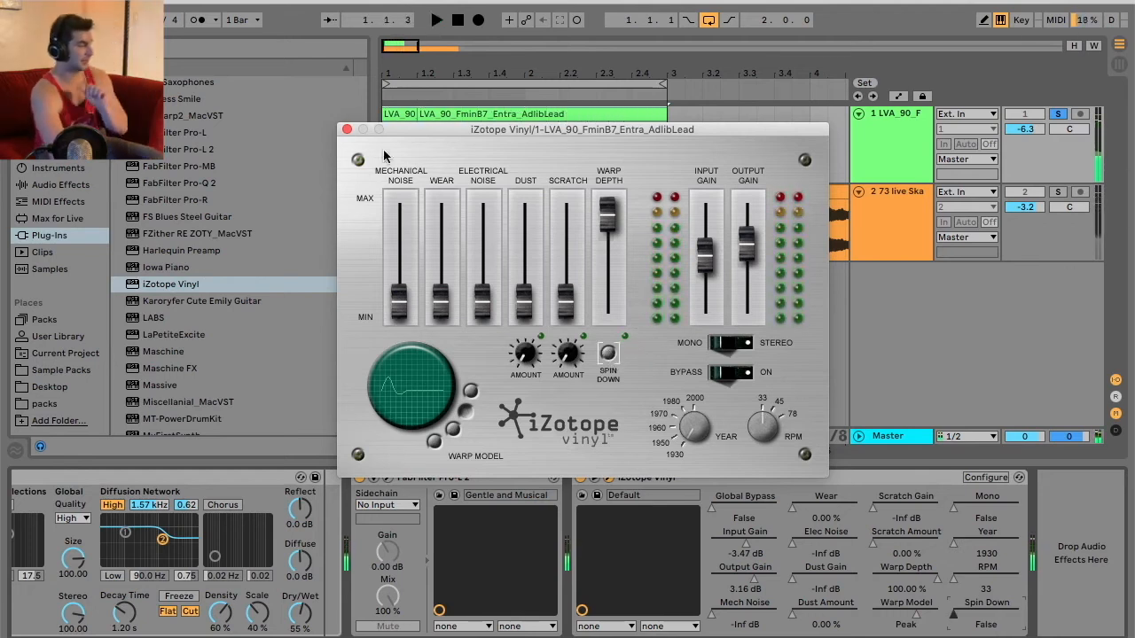
{"action": "left_click", "coordinate": [347, 129]}
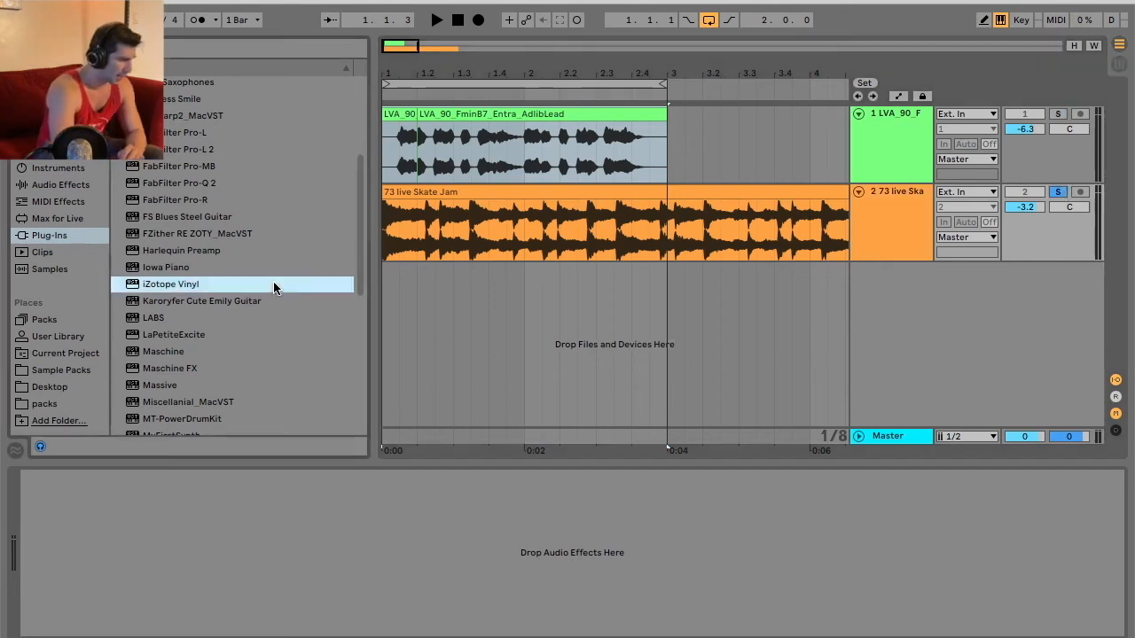
Step: Add iZotope Vinyl to the Skate Jam track, raising Dust then returning it to minimum
{"action": "double_click", "coordinate": [170, 284]}
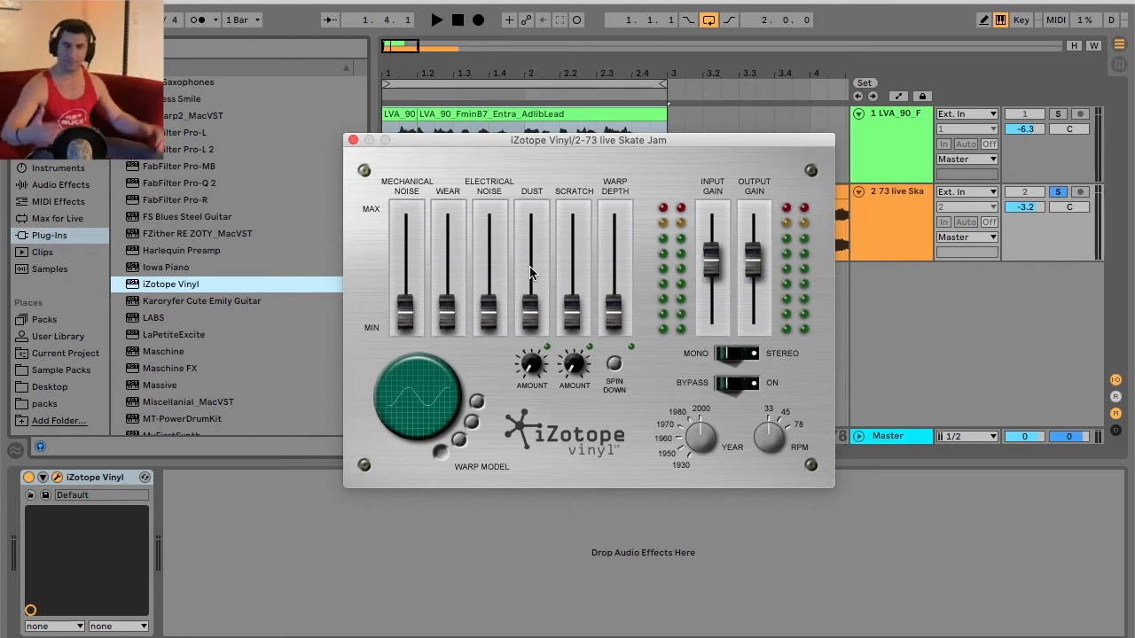
{"action": "mouse_move", "coordinate": [520, 332]}
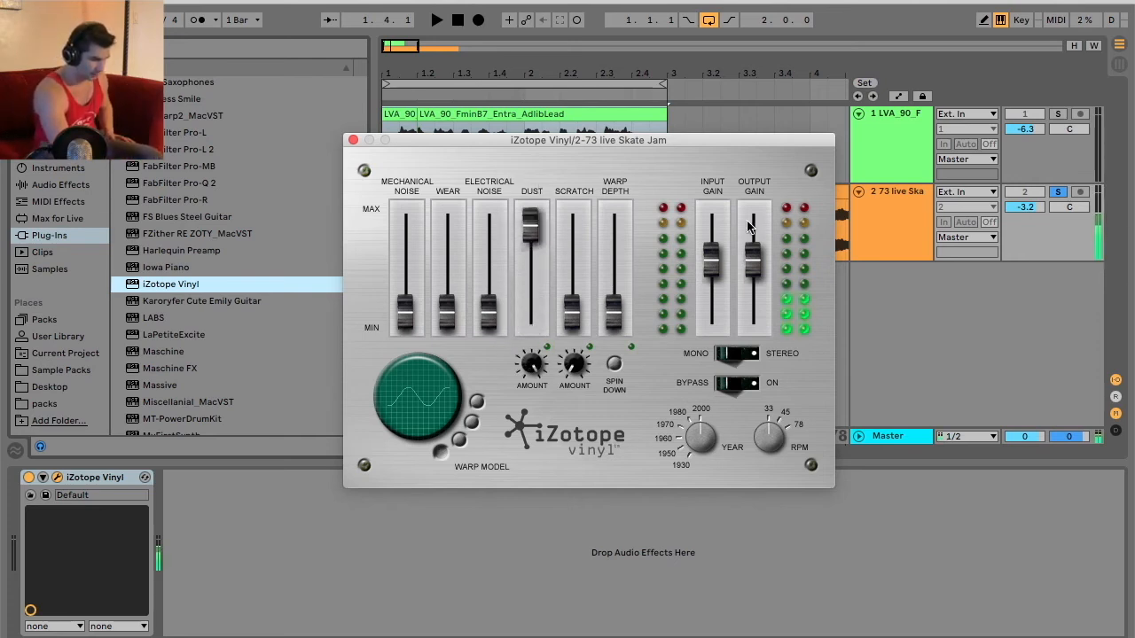
{"action": "left_click_drag", "start_coordinate": [754, 226], "coordinate": [753, 252]}
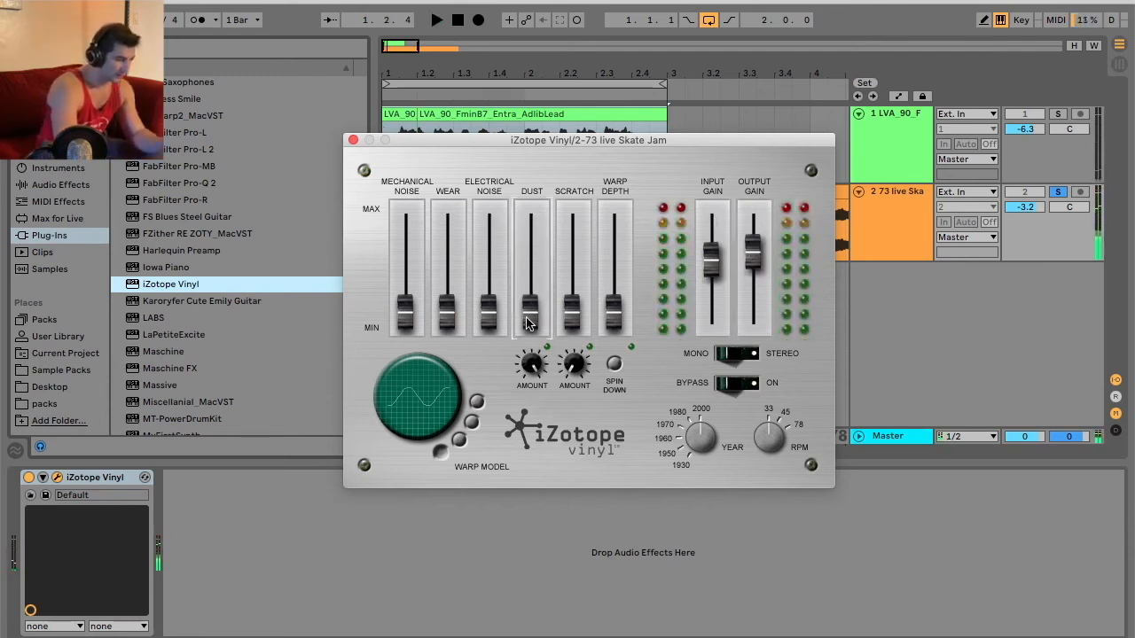
{"action": "left_click_drag", "start_coordinate": [530, 321], "coordinate": [530, 226]}
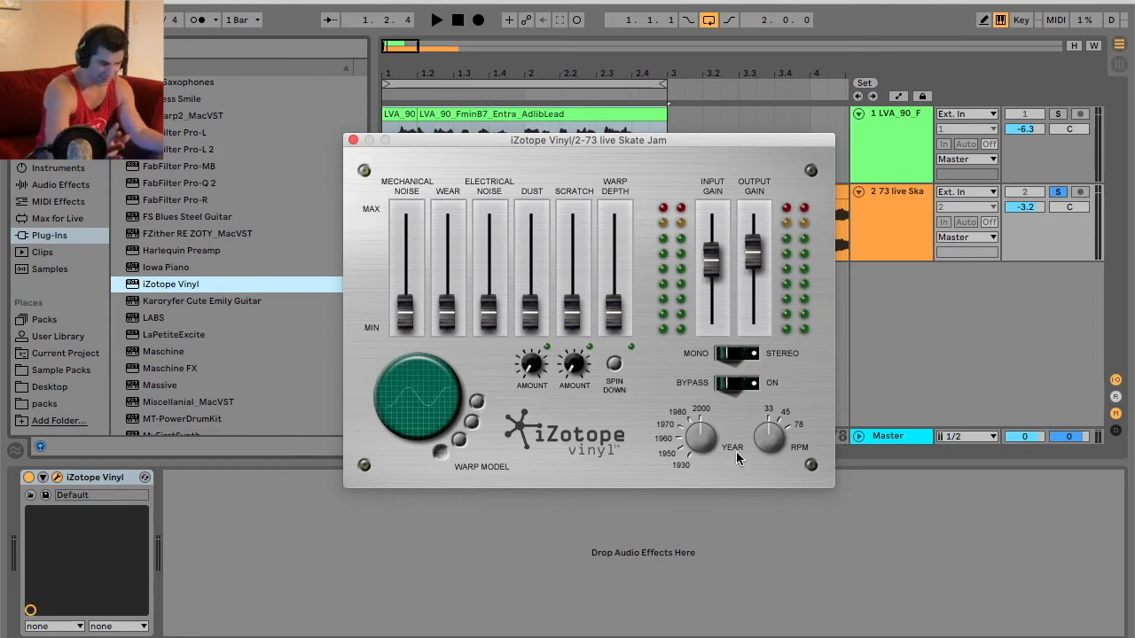
{"action": "mouse_move", "coordinate": [680, 470]}
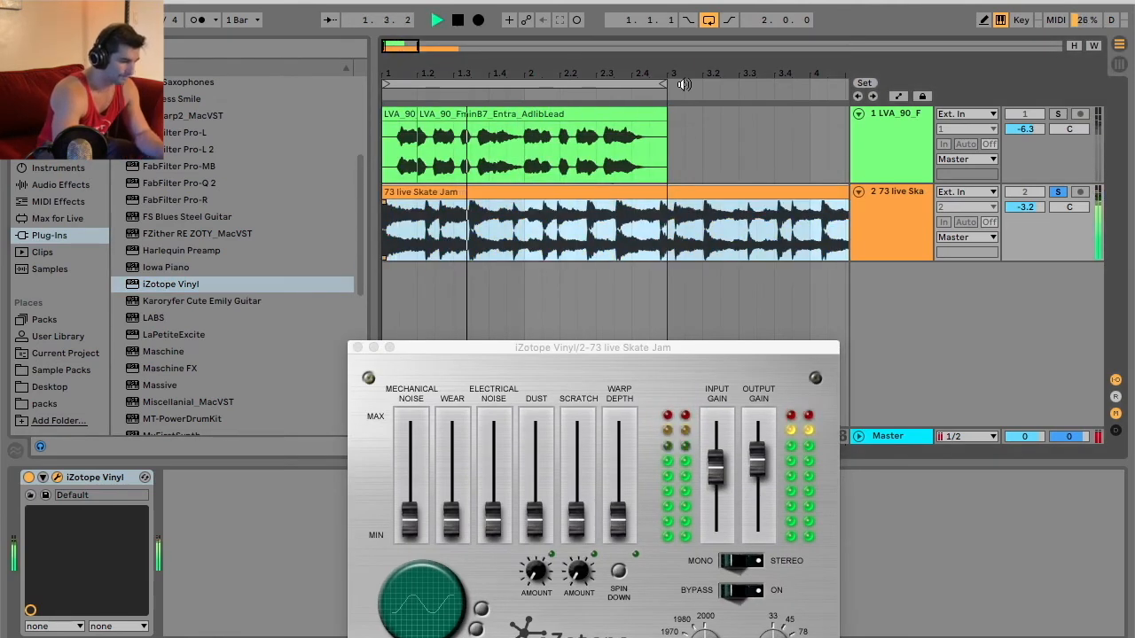
Step: Raise the percussion Vinyl's Mechanical Noise, Dust, Electrical Noise, 10 scratches, and Wear to about 75 %
{"action": "right_click", "coordinate": [501, 193]}
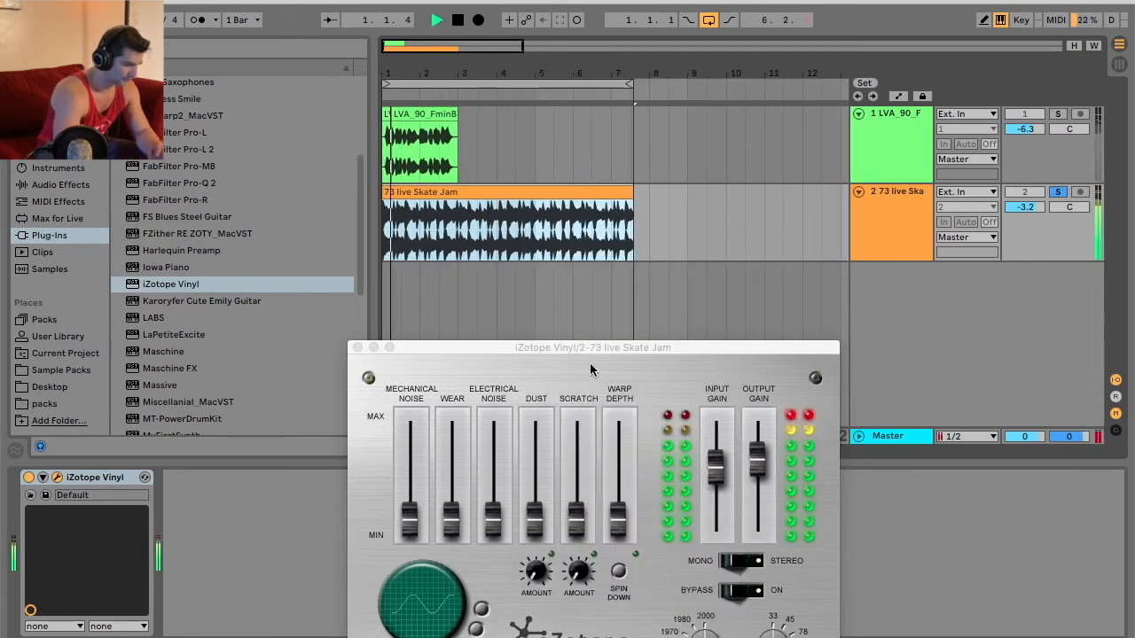
{"action": "left_click_drag", "start_coordinate": [593, 347], "coordinate": [555, 185]}
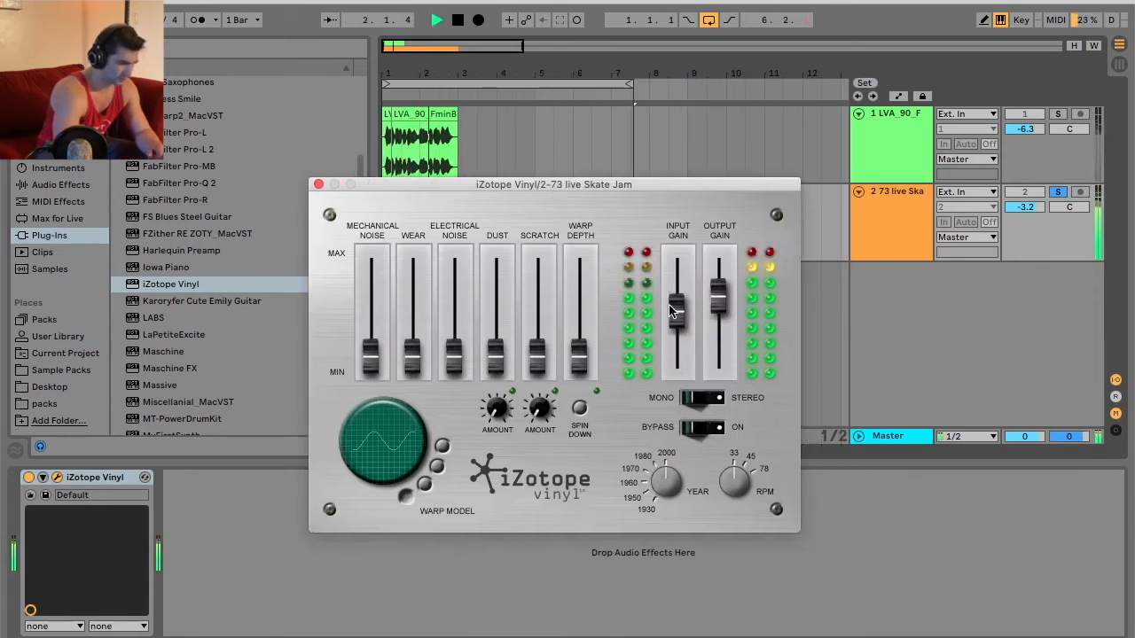
{"action": "left_click_drag", "start_coordinate": [371, 361], "coordinate": [371, 266]}
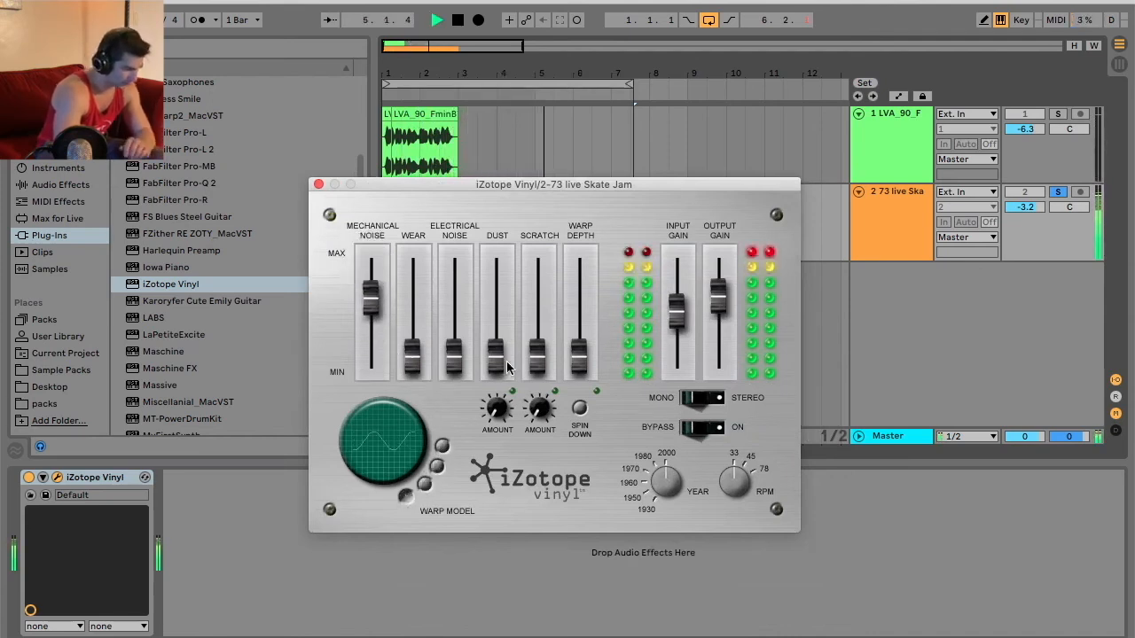
{"action": "left_click_drag", "start_coordinate": [497, 355], "coordinate": [496, 279]}
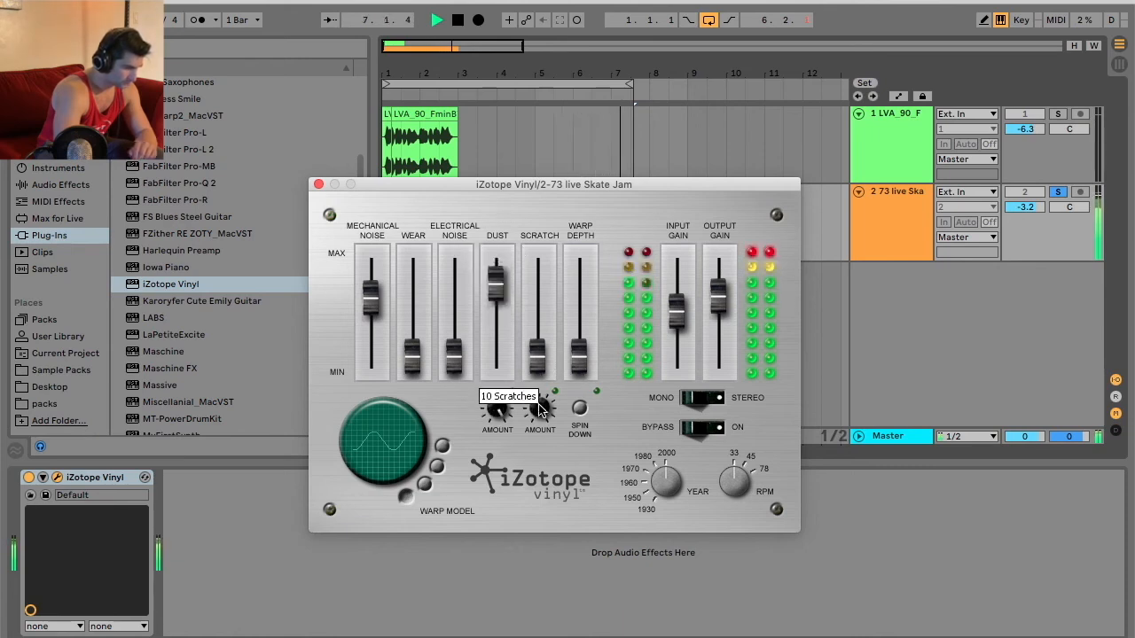
{"action": "left_click_drag", "start_coordinate": [539, 410], "coordinate": [539, 421]}
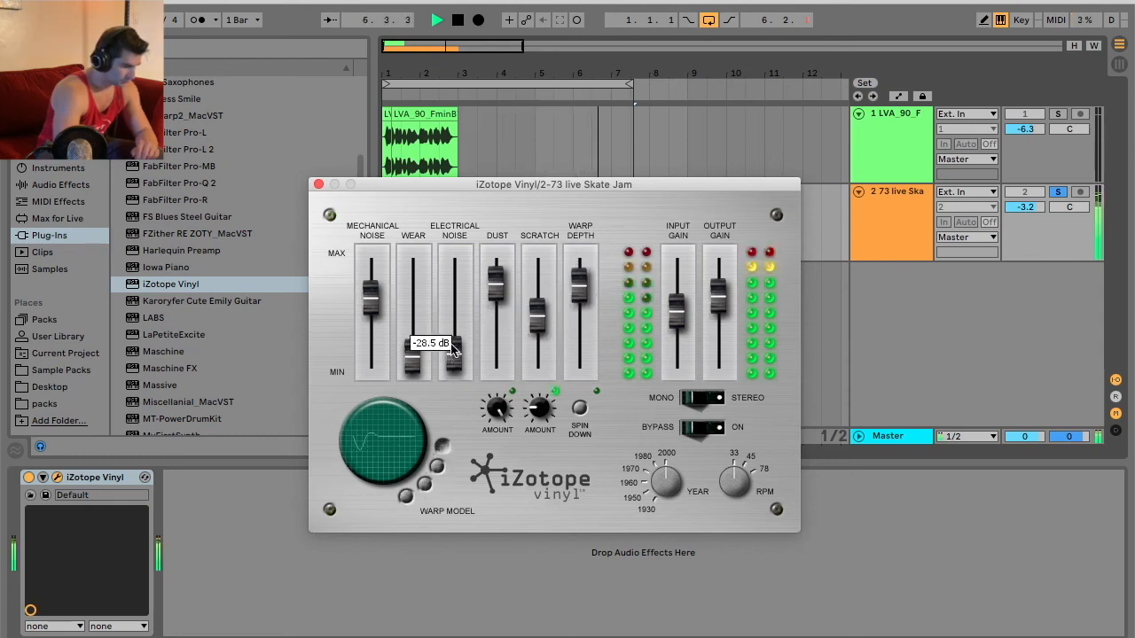
{"action": "left_click_drag", "start_coordinate": [412, 333], "coordinate": [412, 354]}
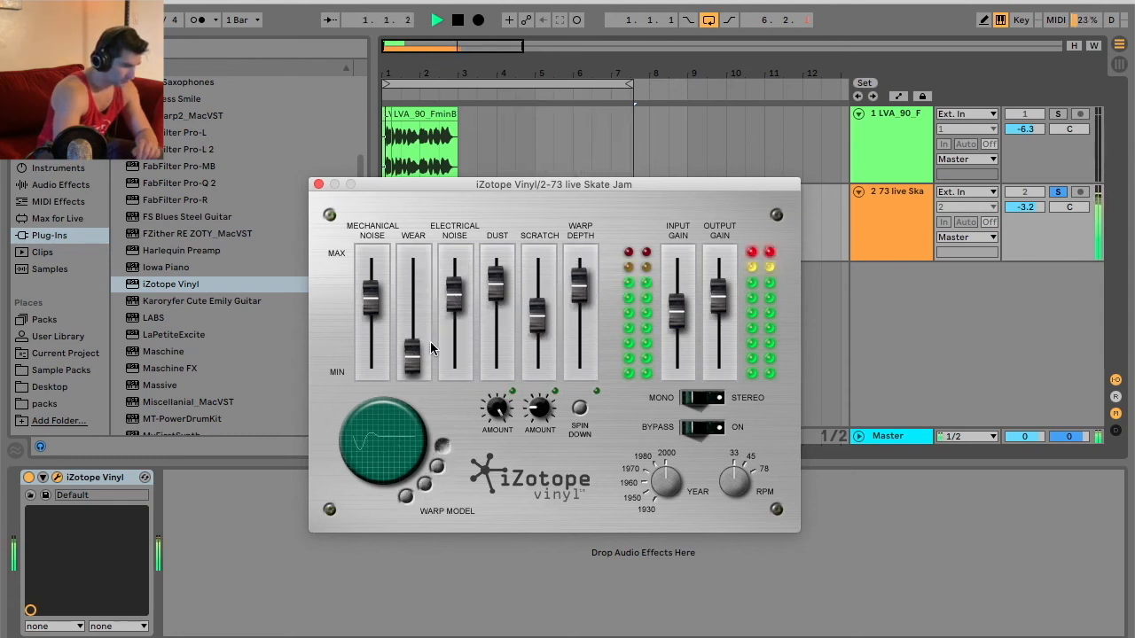
{"action": "left_click_drag", "start_coordinate": [412, 359], "coordinate": [413, 293]}
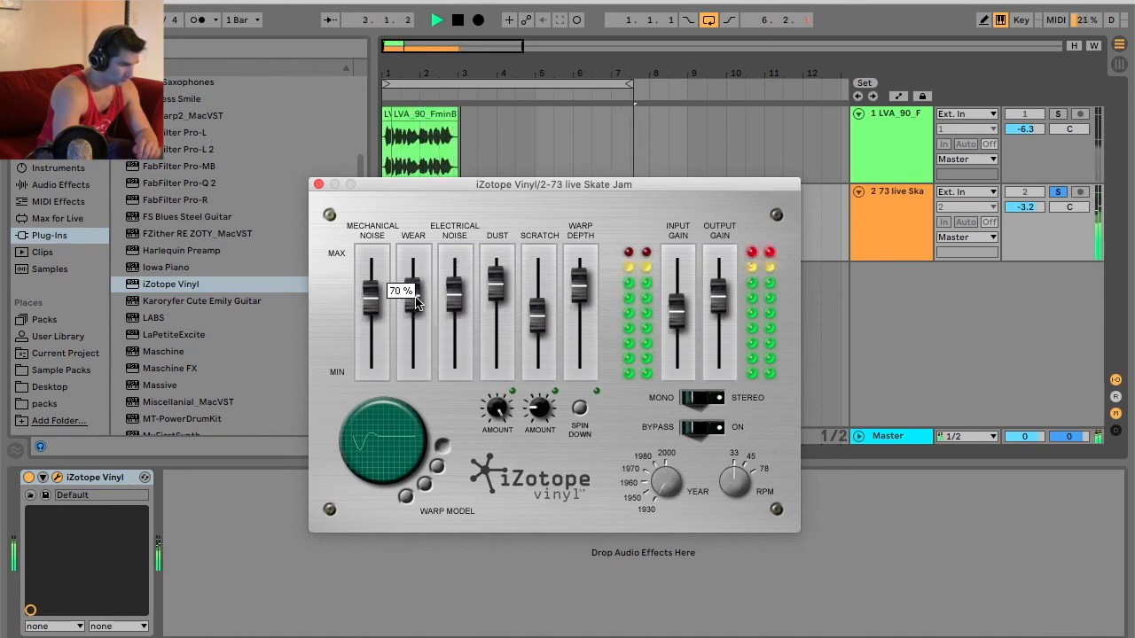
{"action": "left_click_drag", "start_coordinate": [413, 306], "coordinate": [413, 297]}
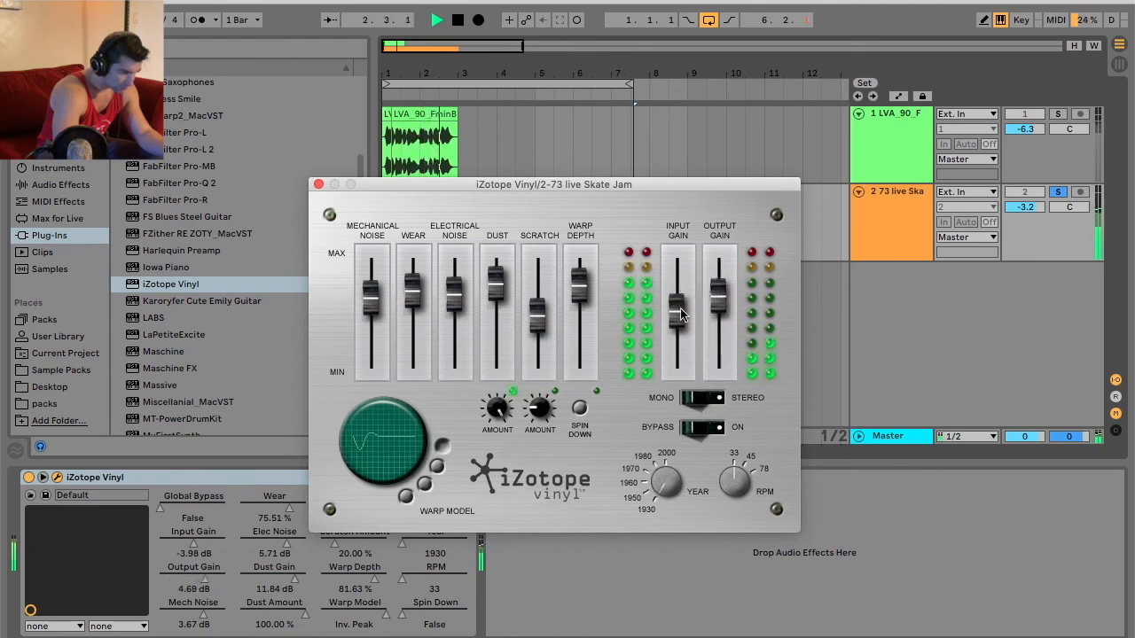
Step: Set input gain to about 3.7 dB, then record Wear automation down to 15.63 %
{"action": "left_click_drag", "start_coordinate": [676, 302], "coordinate": [676, 323]}
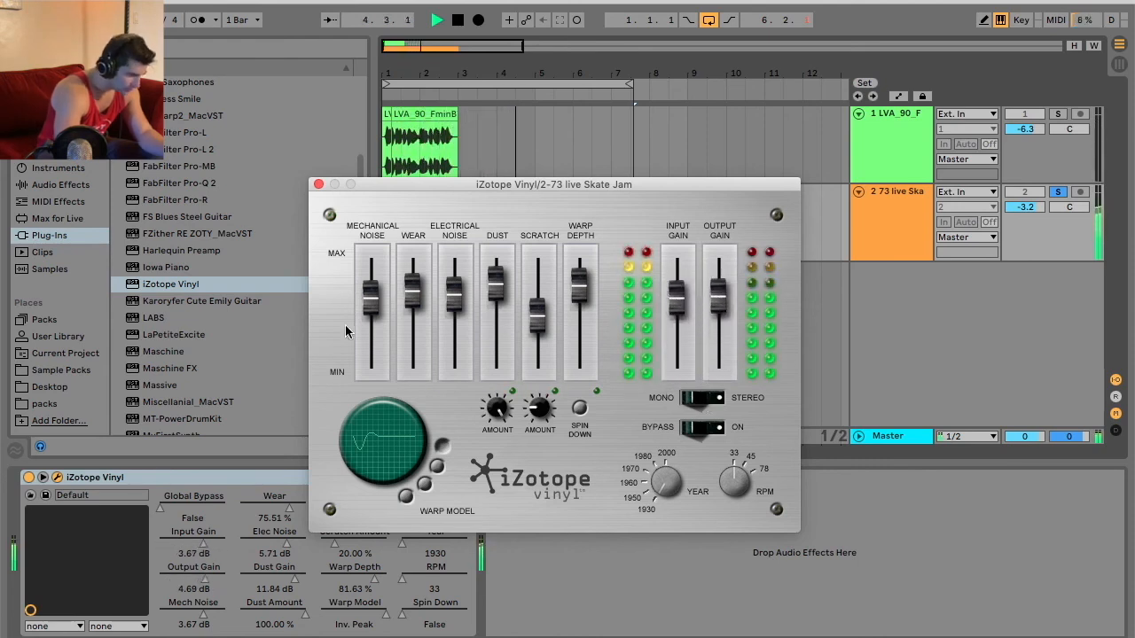
{"action": "right_click", "coordinate": [274, 496]}
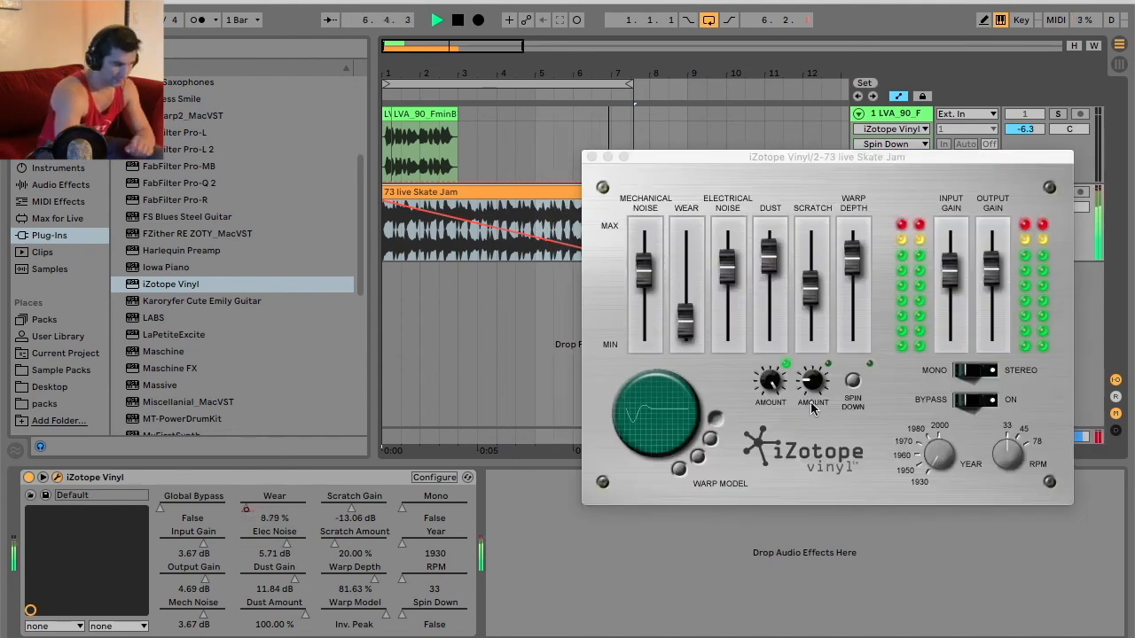
{"action": "left_click", "coordinate": [971, 400]}
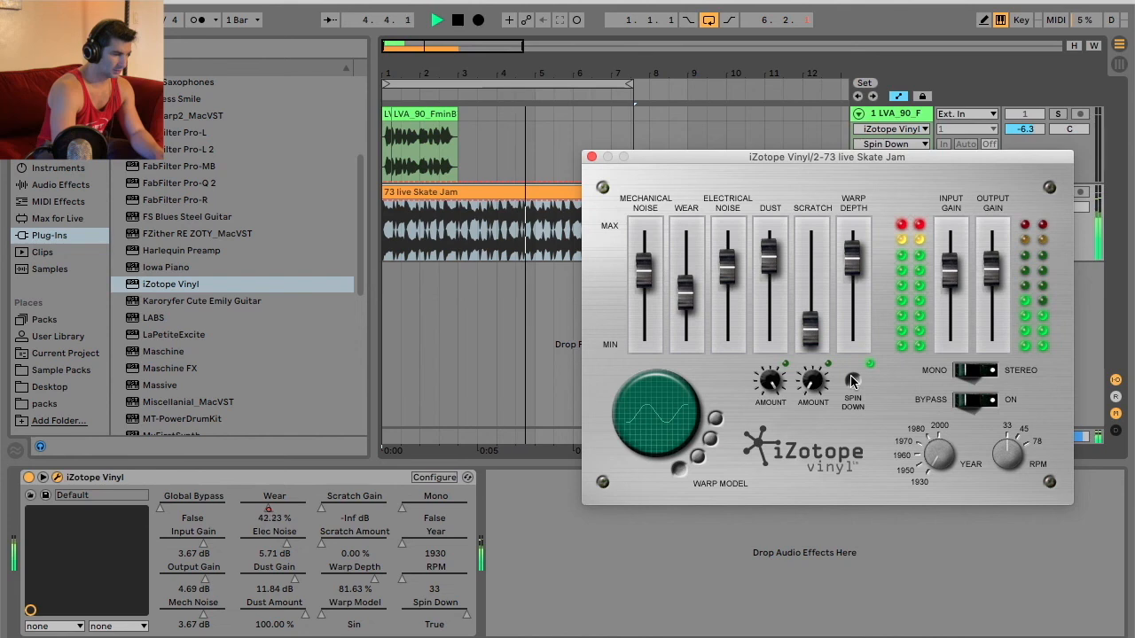
{"action": "left_click_drag", "start_coordinate": [685, 266], "coordinate": [686, 315]}
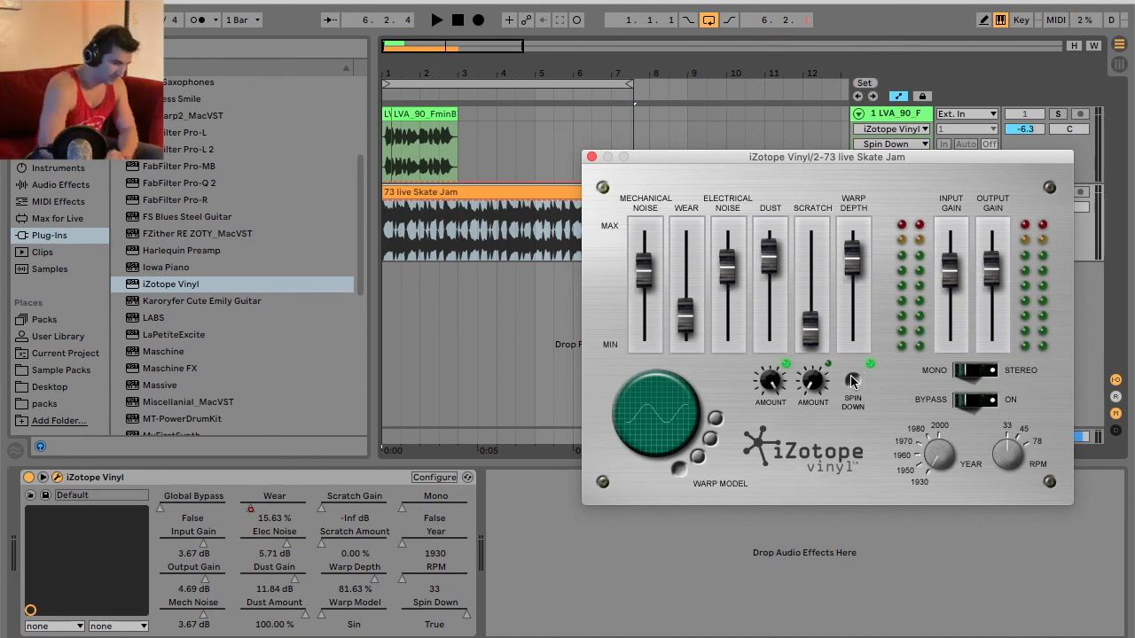
{"action": "left_click_drag", "start_coordinate": [826, 157], "coordinate": [682, 148]}
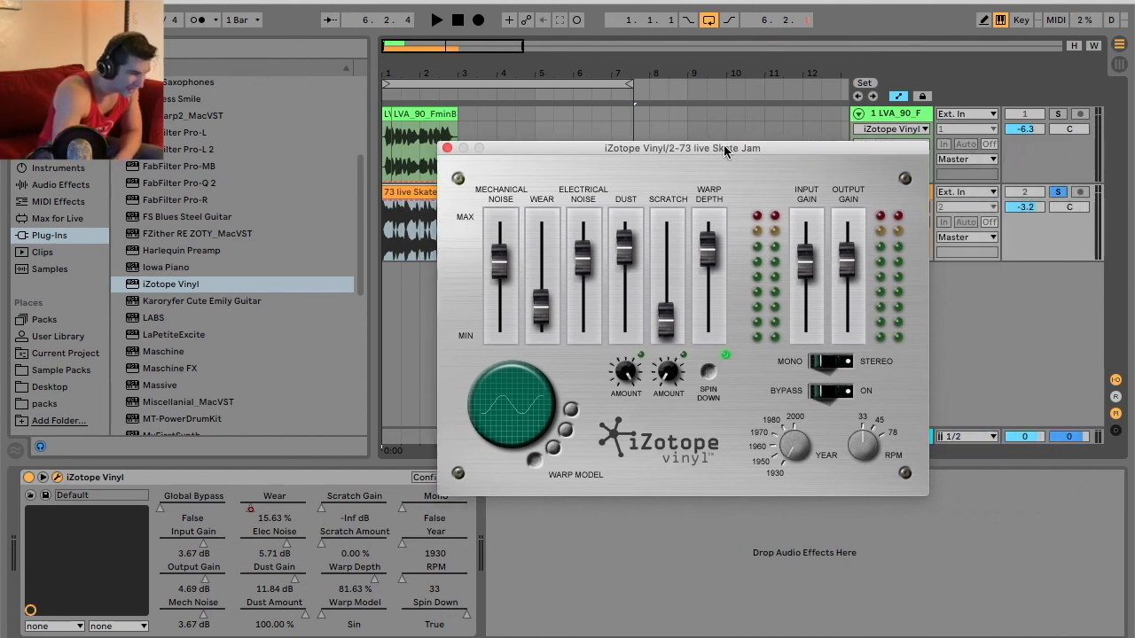